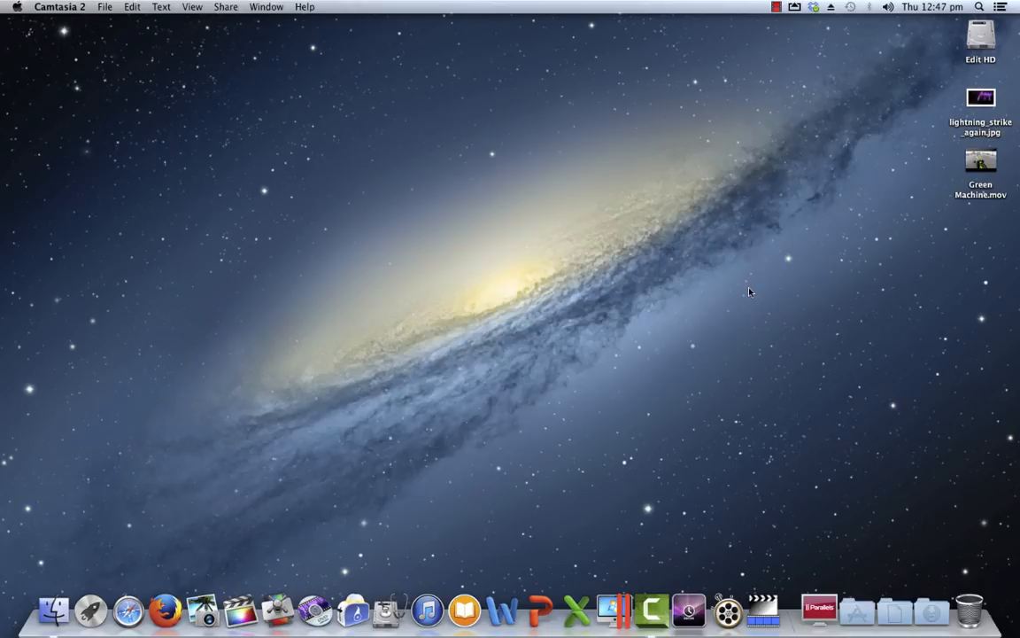
mouse_move(727, 610)
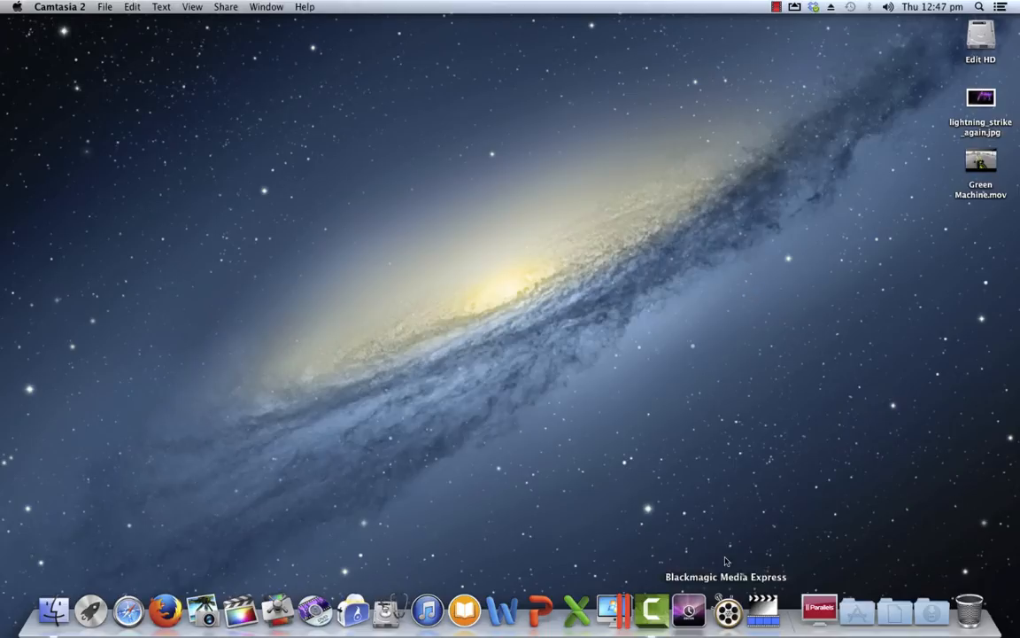
mouse_move(734, 500)
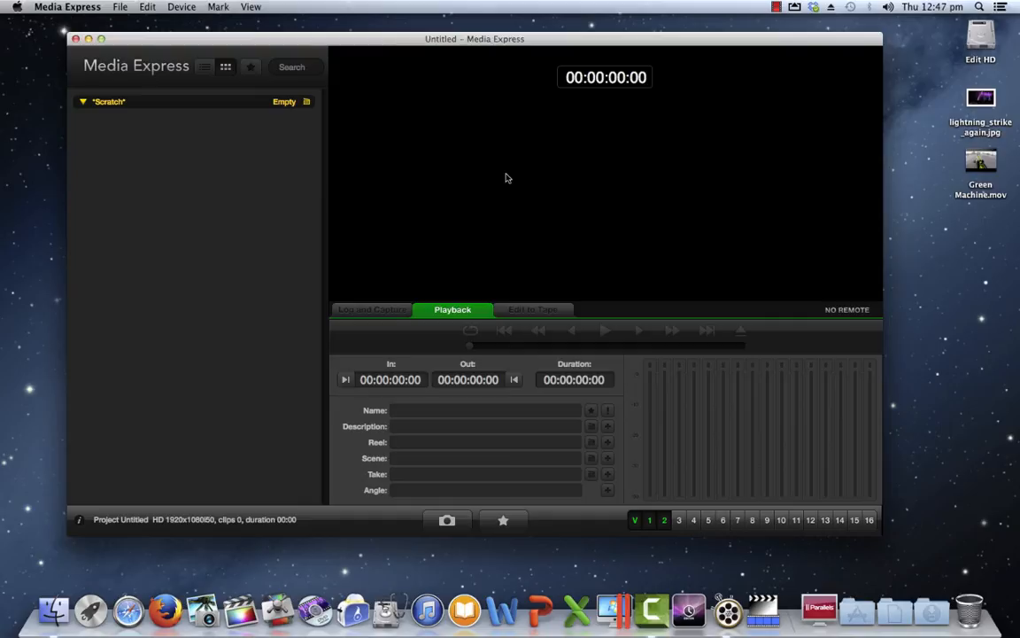
mouse_move(852, 144)
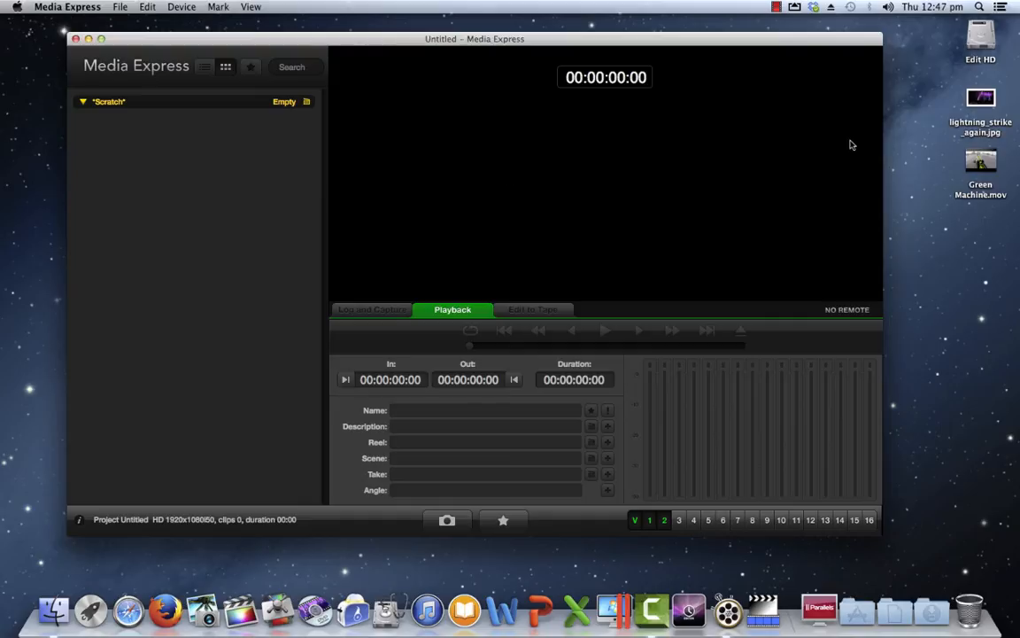
Step: Drag Green Machine.mov into the Media Express library and dismiss the unsupported-format error
left_click_drag(980, 167, 791, 226)
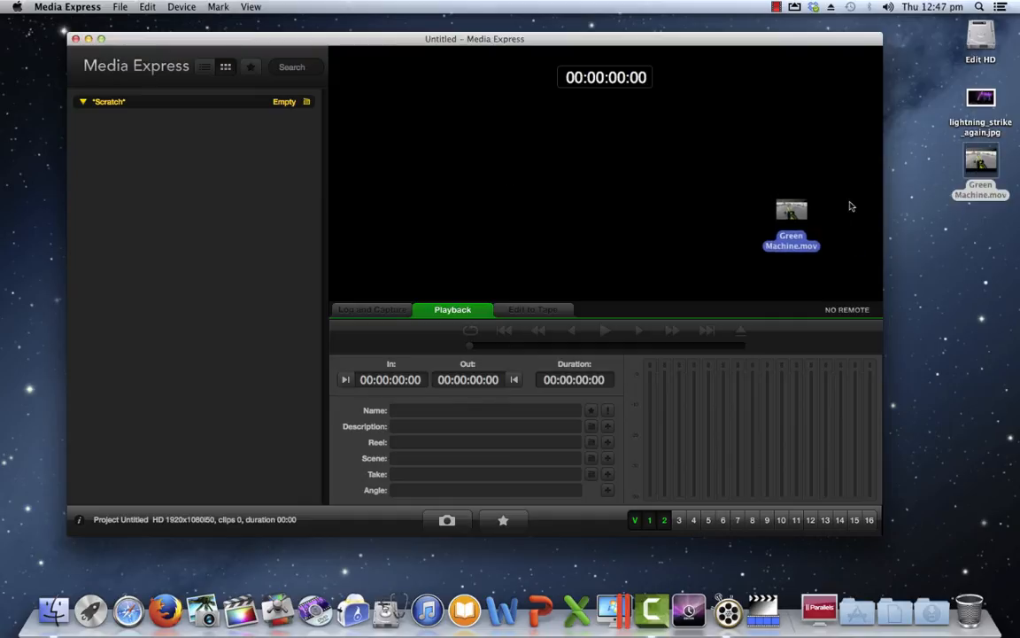
left_click_drag(791, 226, 226, 263)
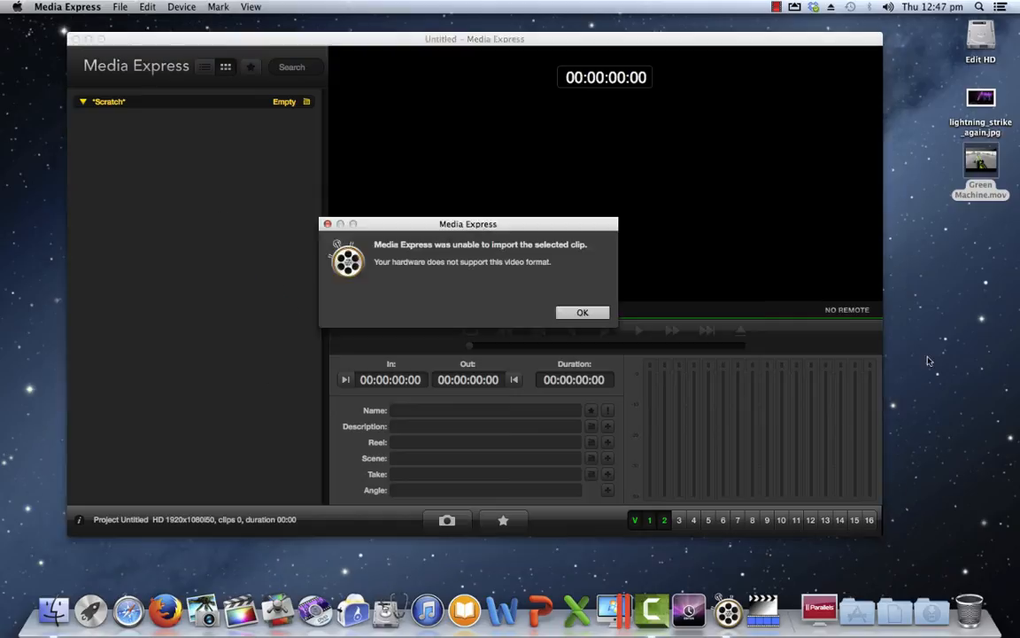
mouse_move(951, 345)
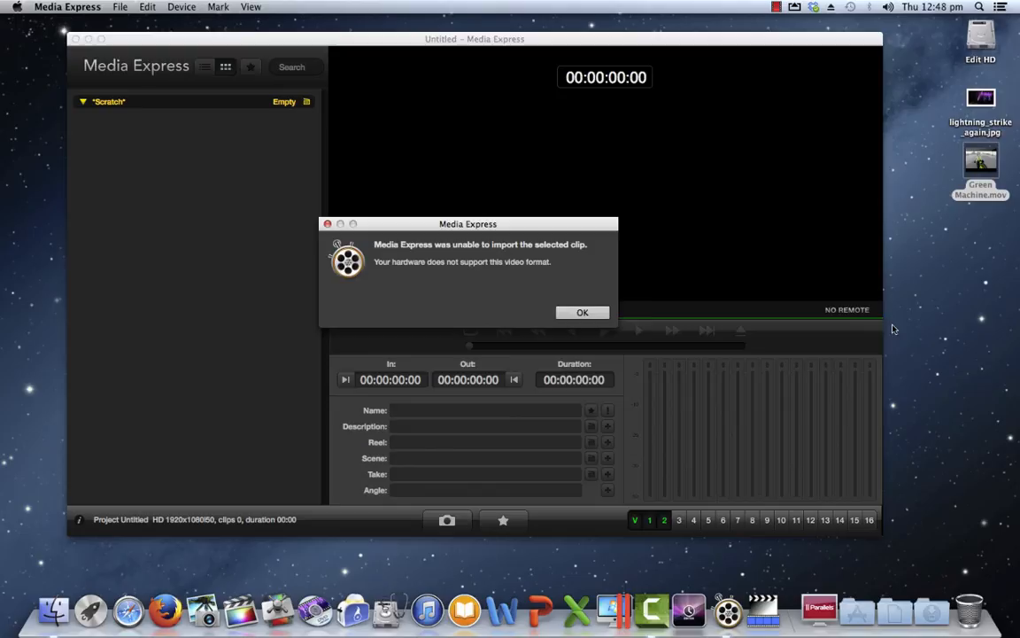
left_click(582, 312)
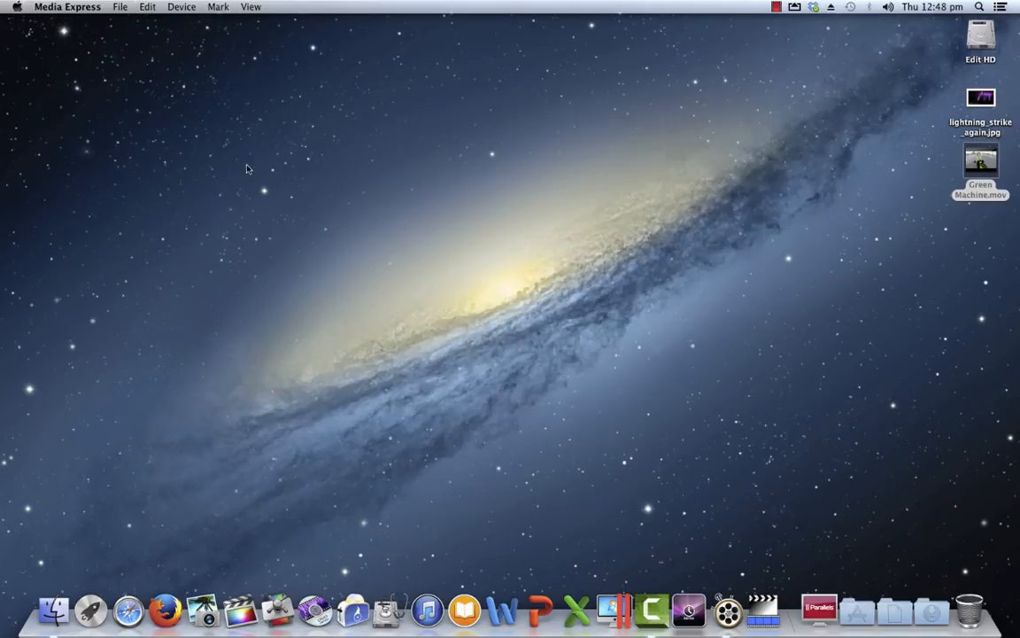
mouse_move(728, 608)
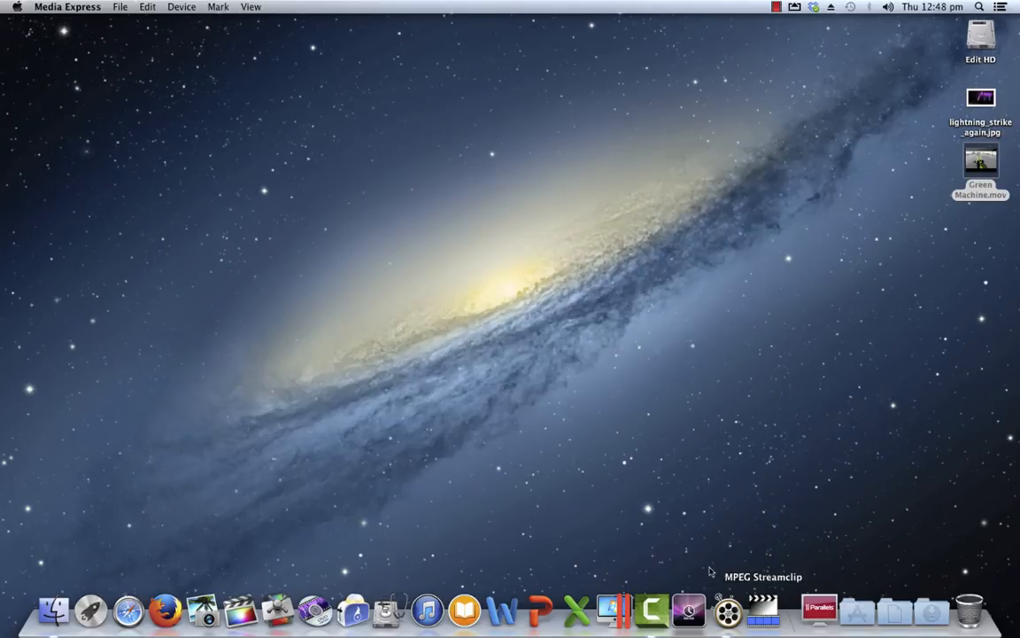
mouse_move(740, 534)
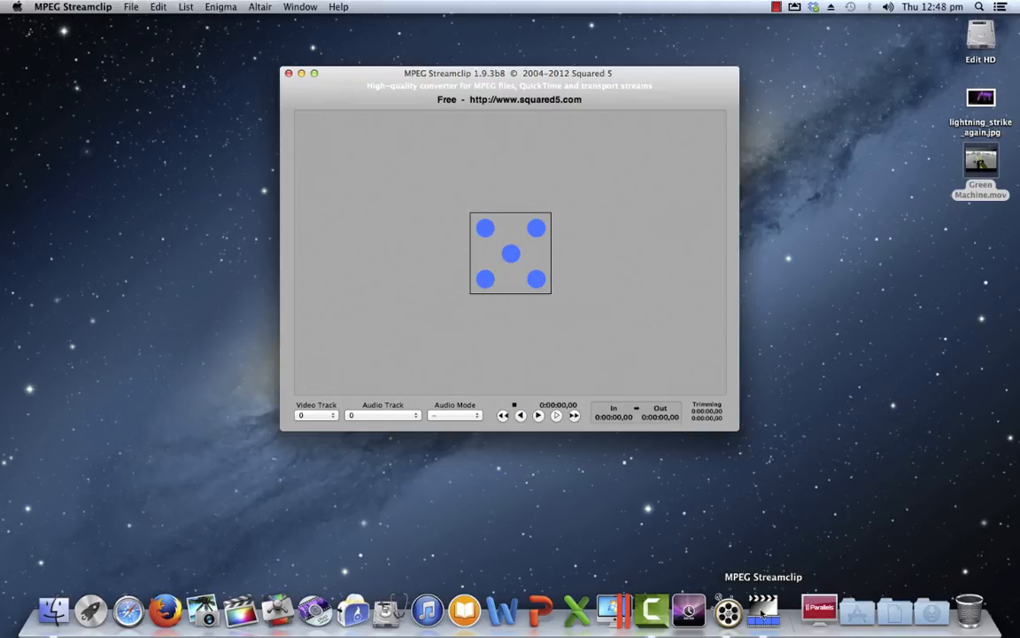
mouse_move(871, 360)
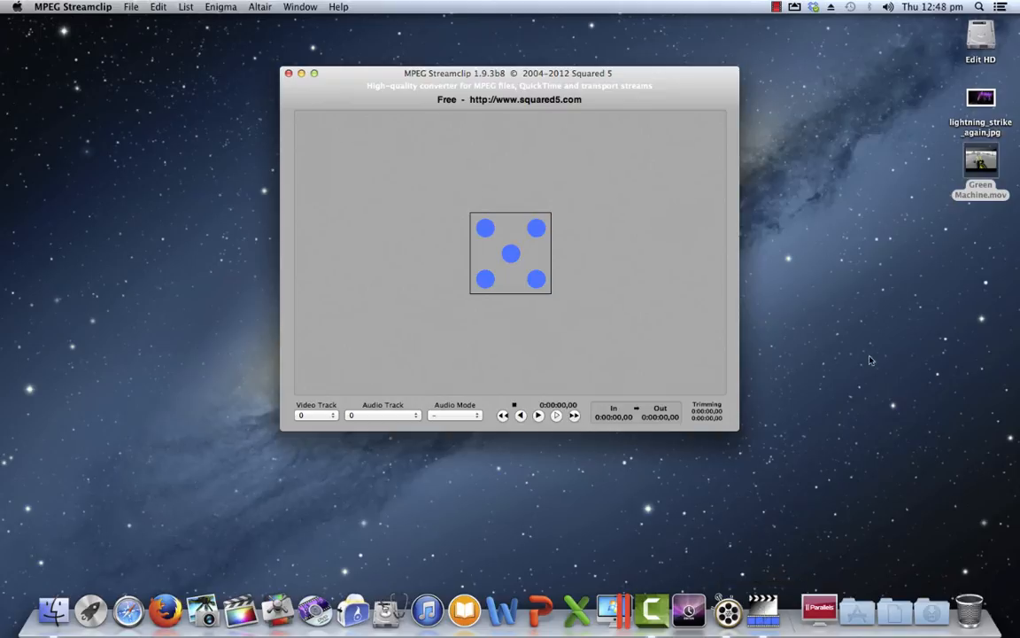
mouse_move(973, 163)
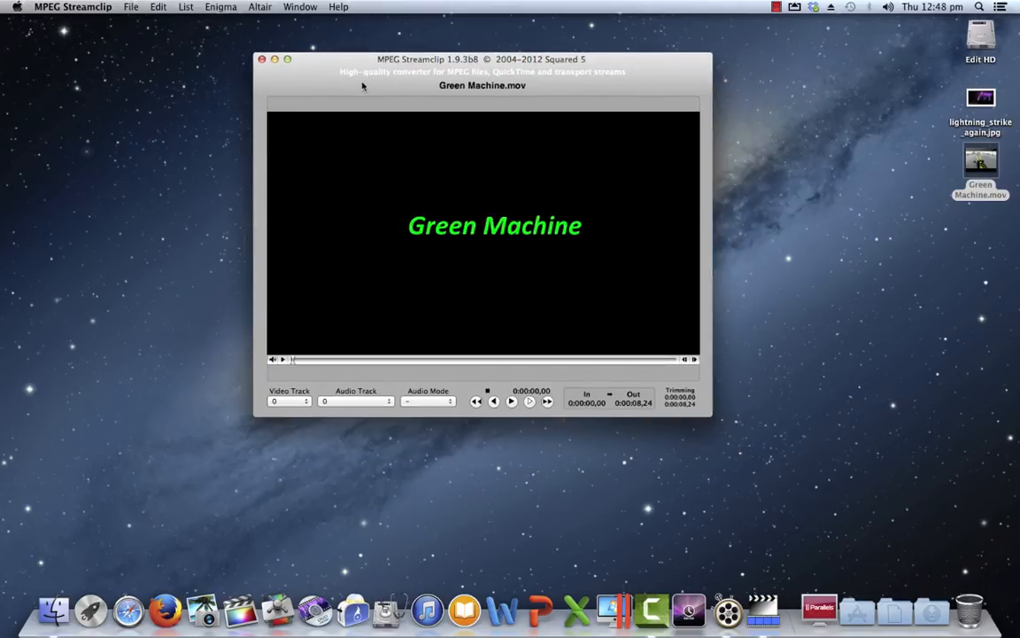
Step: Start a QuickTime export of Green Machine.mov using H.264, with data rate limited to 2 MB/sec
left_click(131, 6)
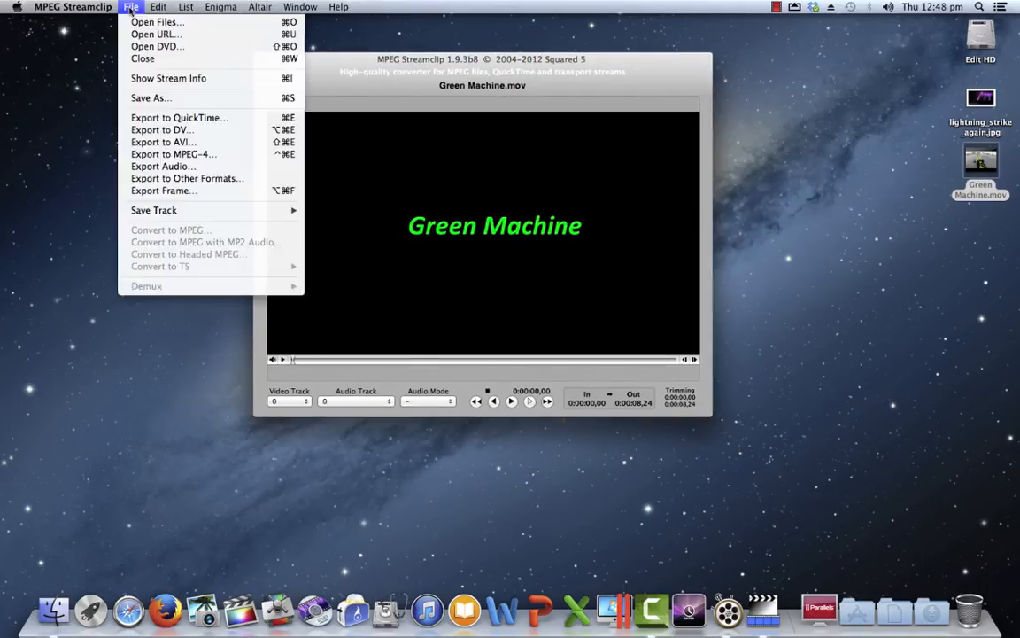
mouse_move(179, 117)
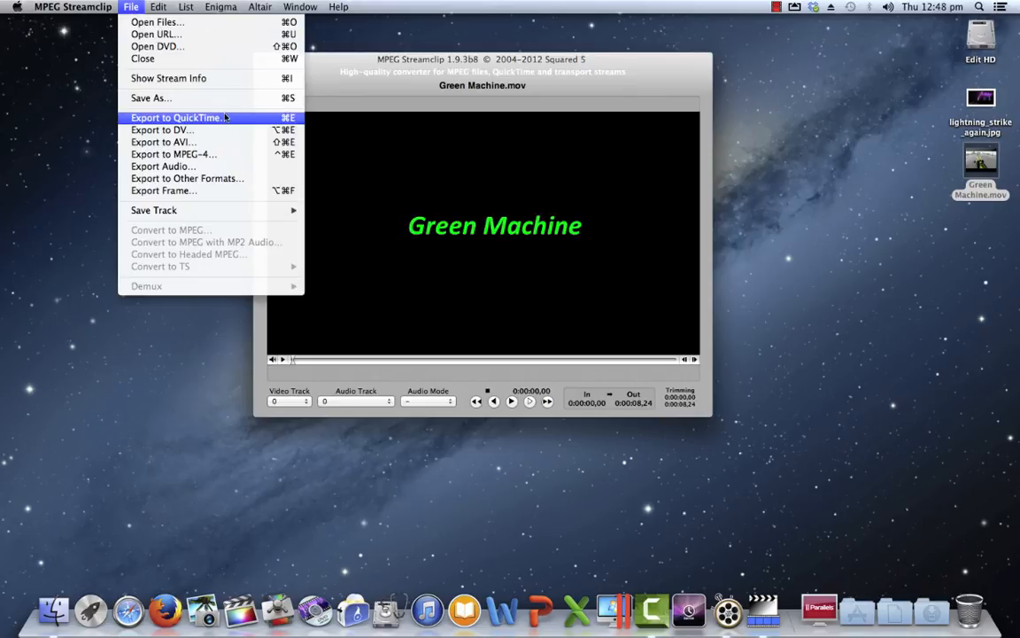
left_click(177, 117)
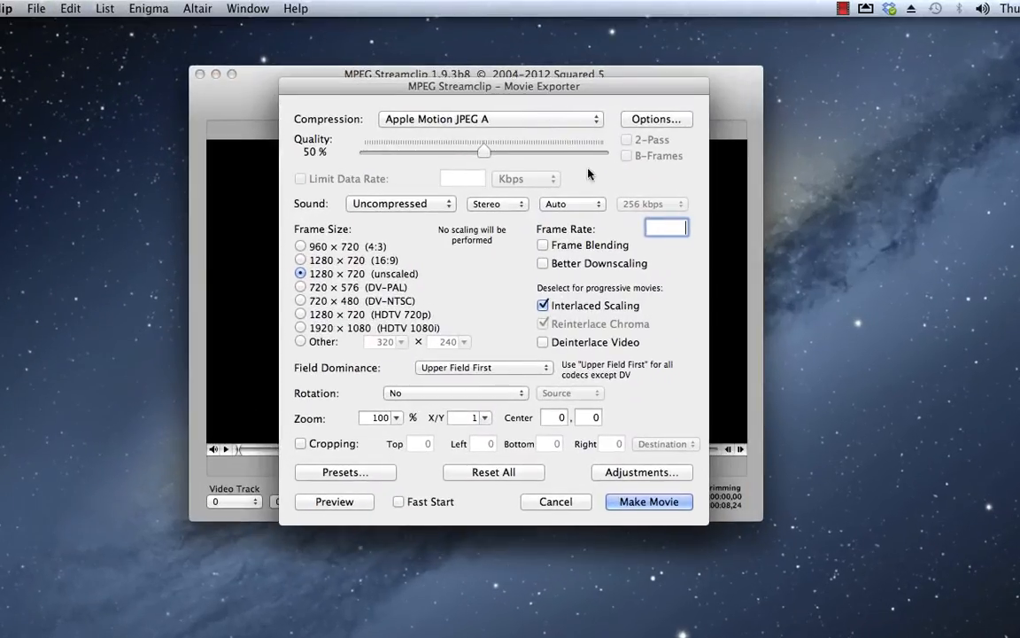
mouse_move(660, 190)
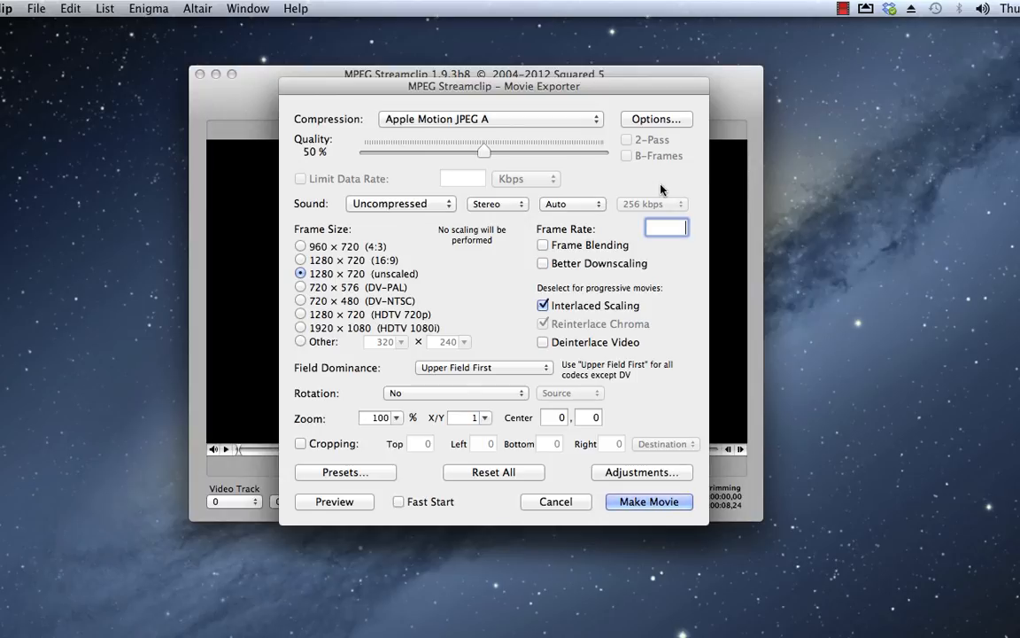
left_click(490, 118)
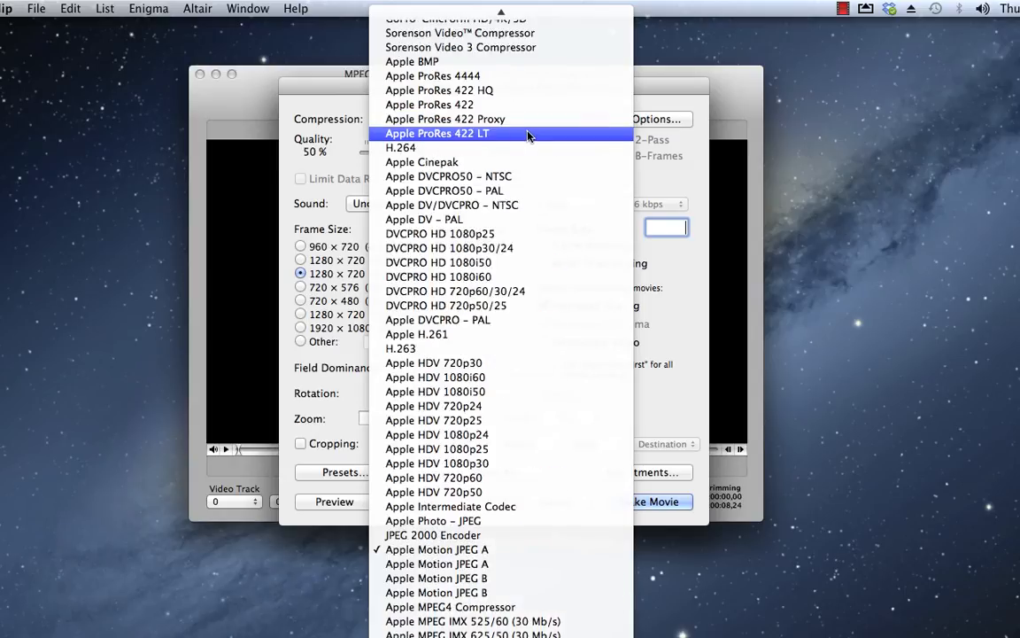
left_click(400, 148)
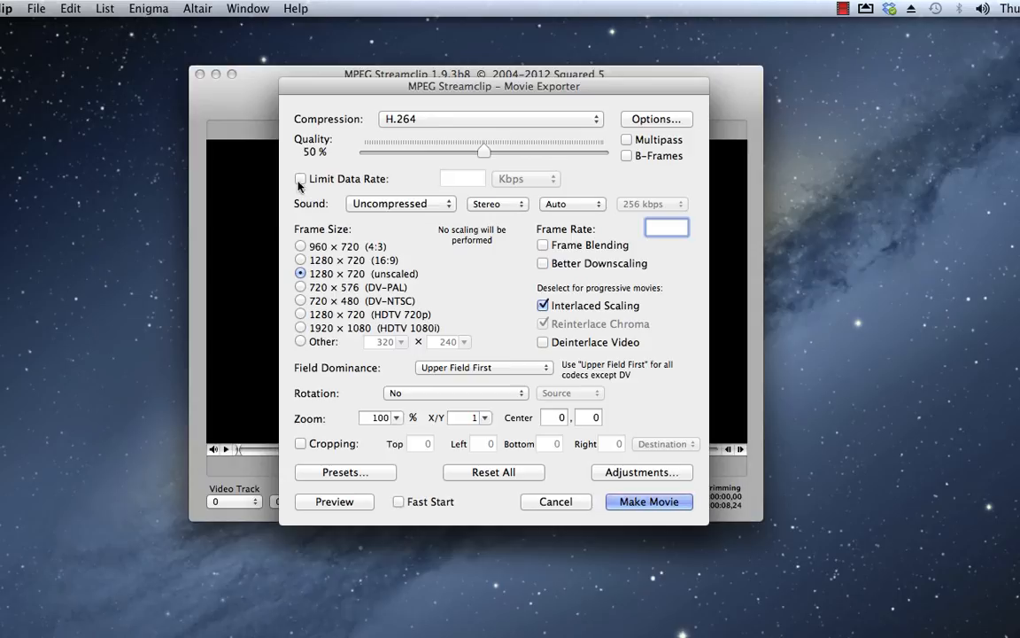
left_click(301, 178)
type("2")
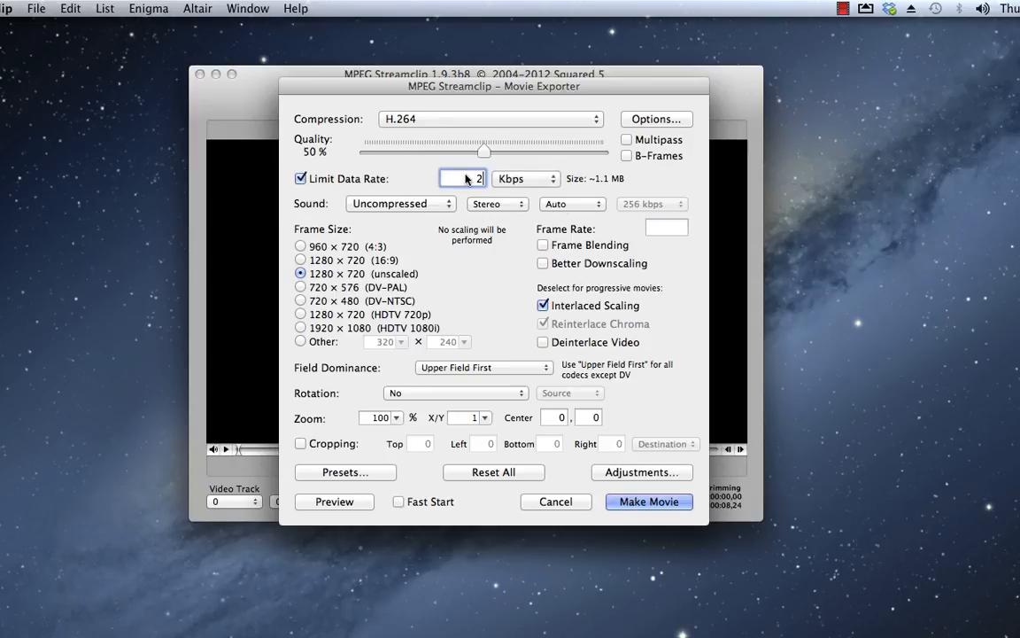
left_click(526, 178)
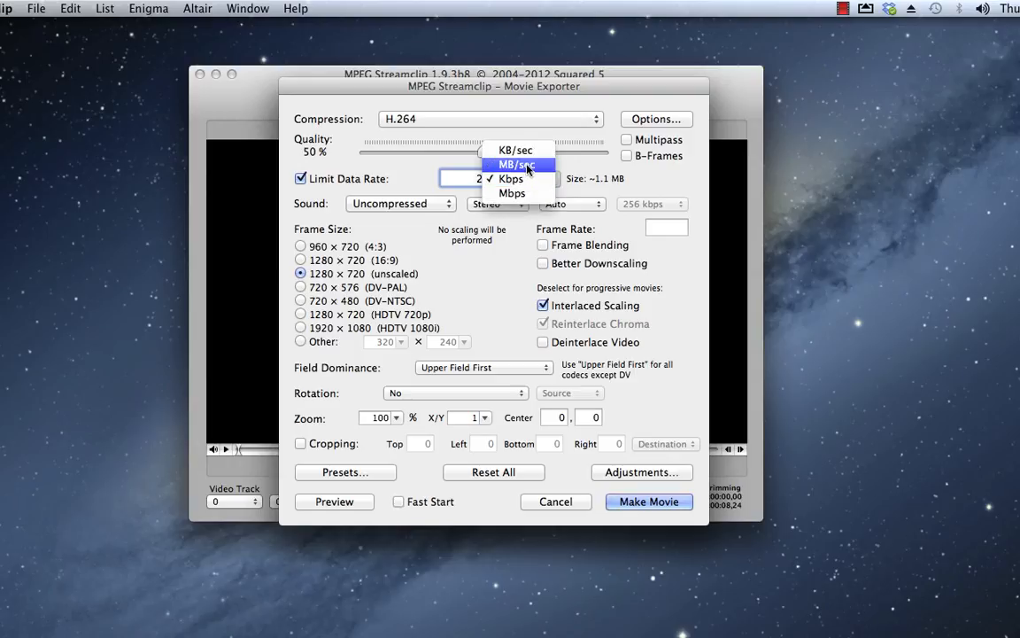
left_click(512, 164)
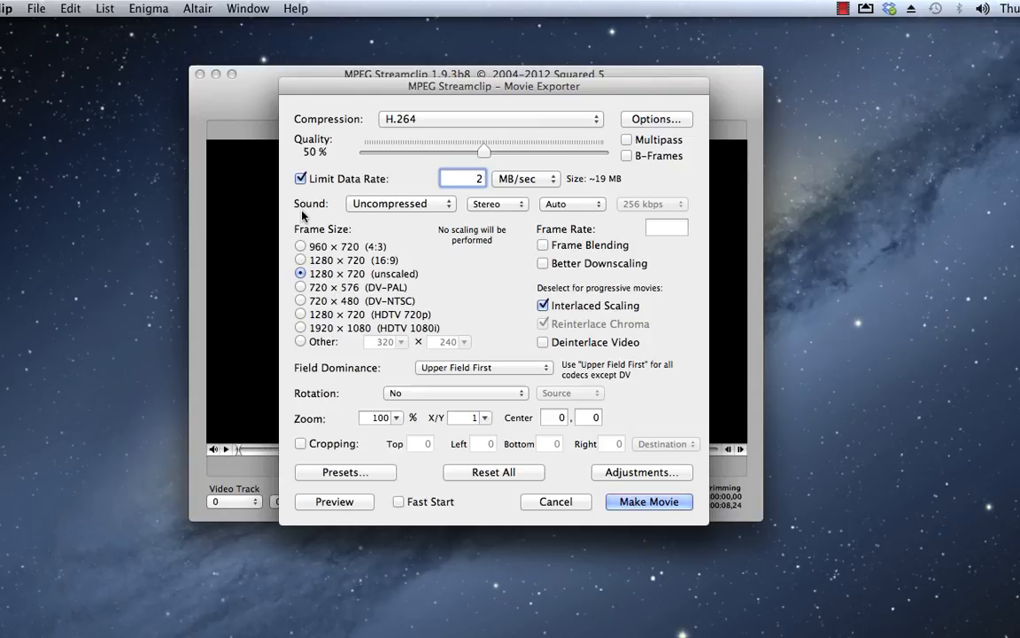
Step: Set export sound to 48 kHz, frame rate 25 fps, and frame size 1920 × 1080 (HDTV 1080i)
left_click(571, 204)
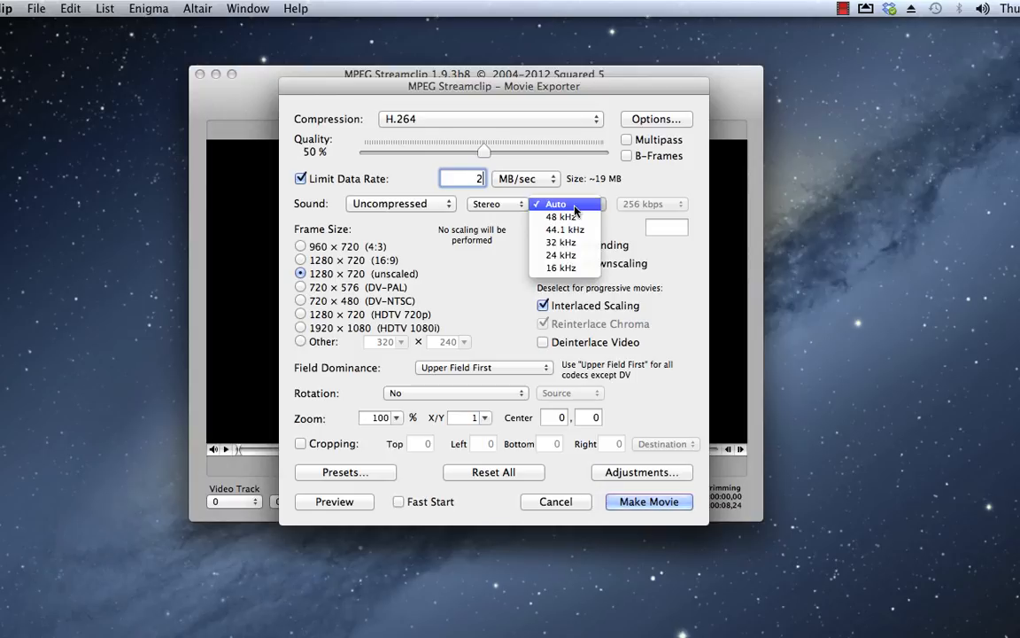
left_click(560, 217)
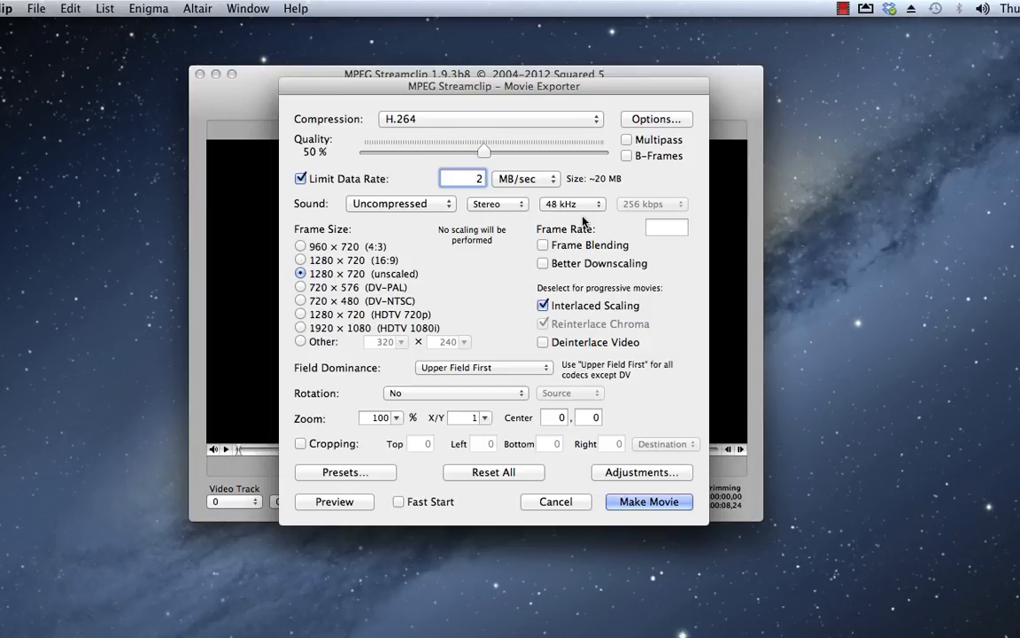
left_click(666, 228)
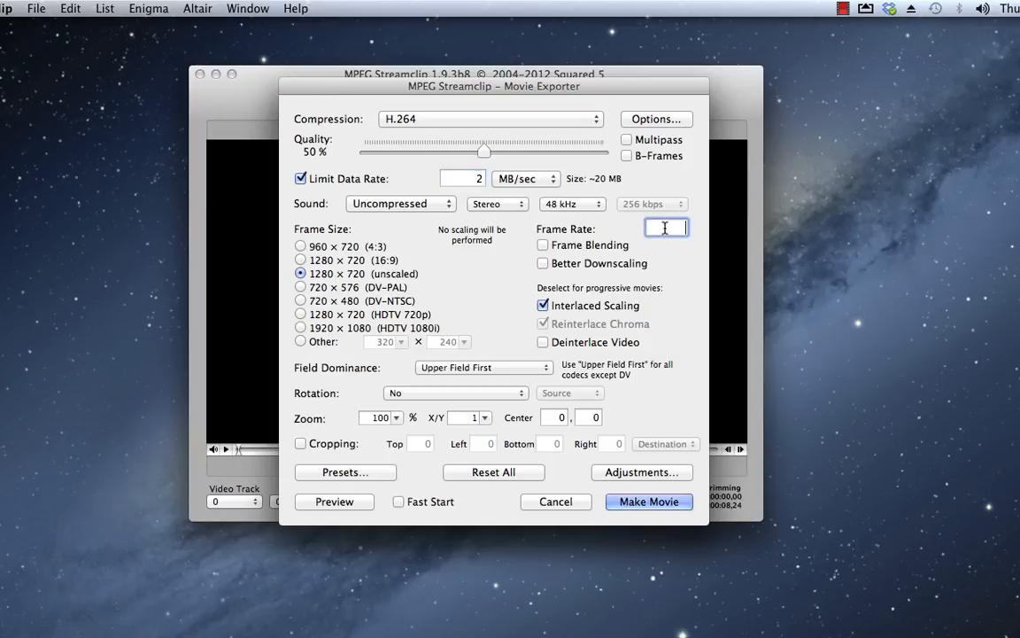
type("2")
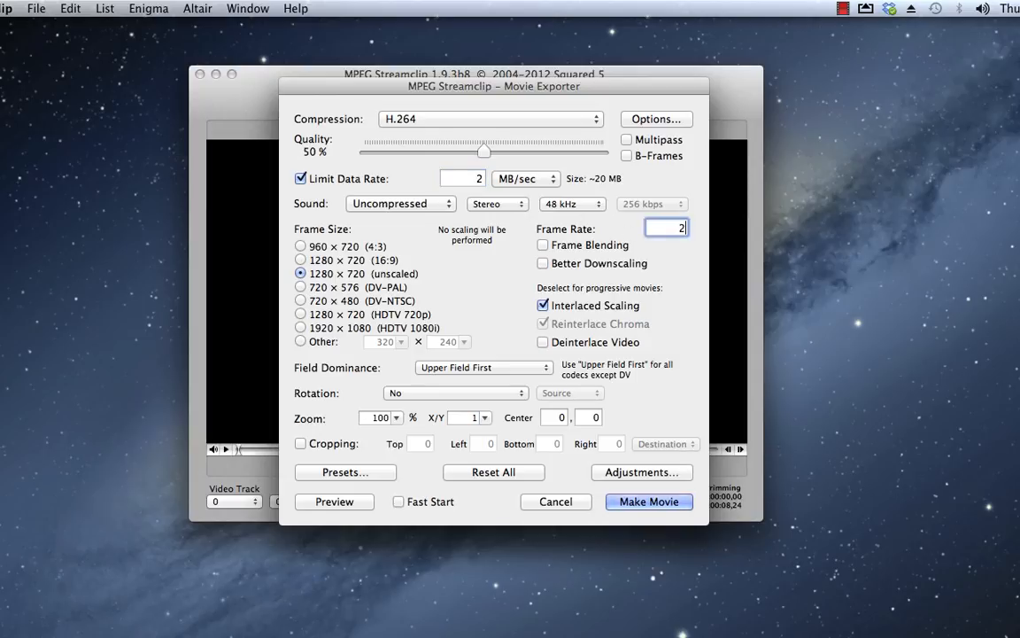
type("5")
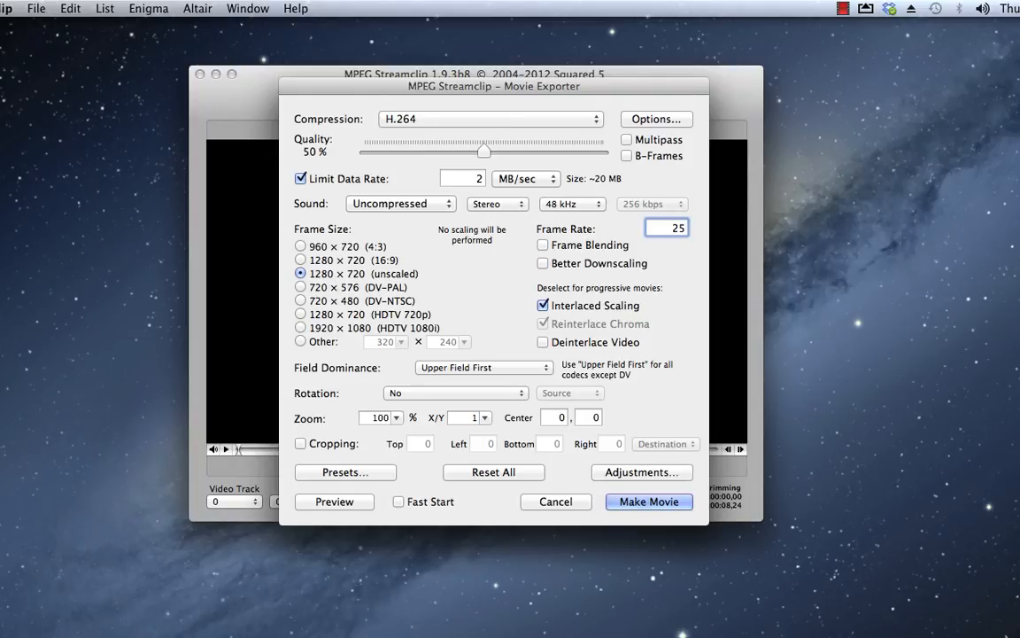
mouse_move(569, 271)
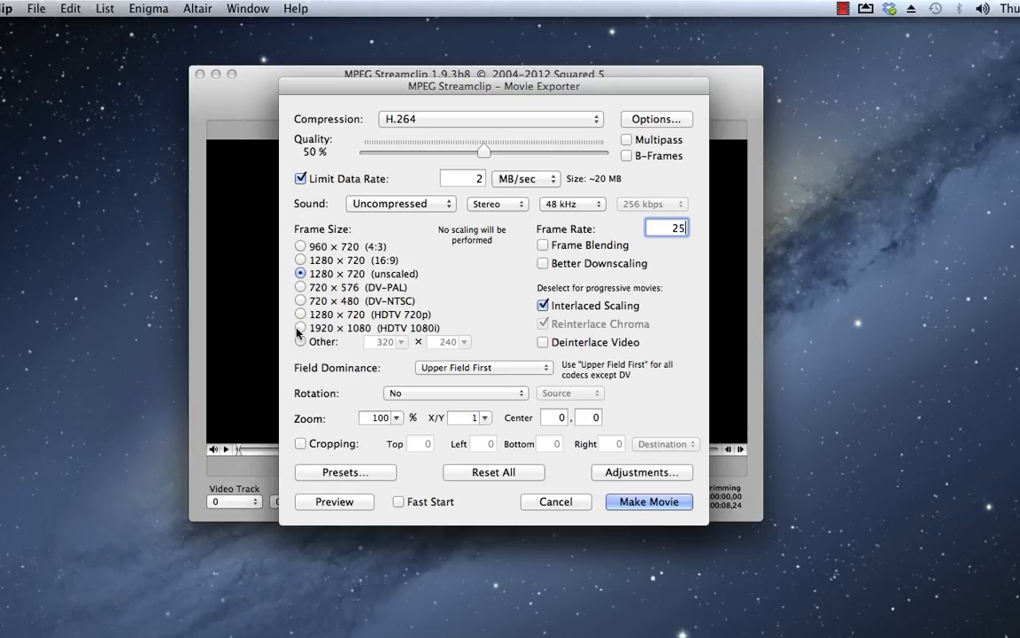
left_click(301, 327)
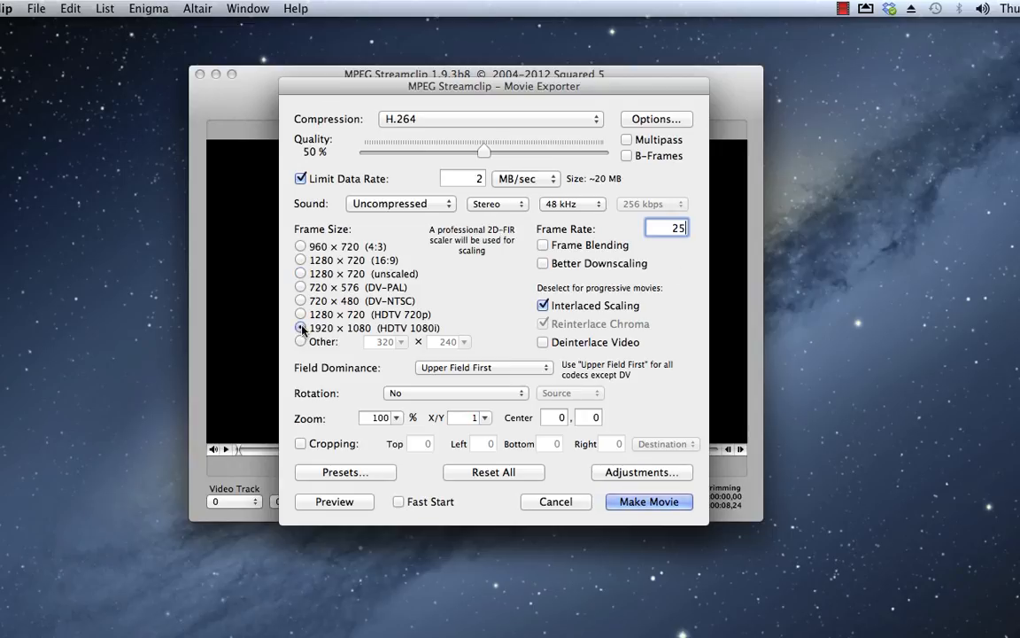
left_click(301, 328)
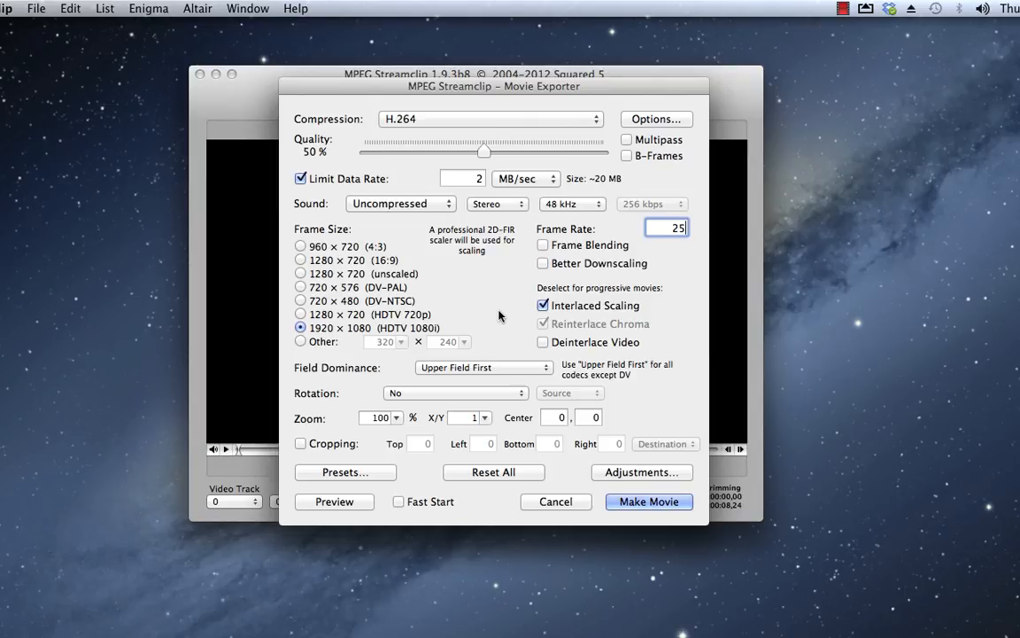
mouse_move(540, 396)
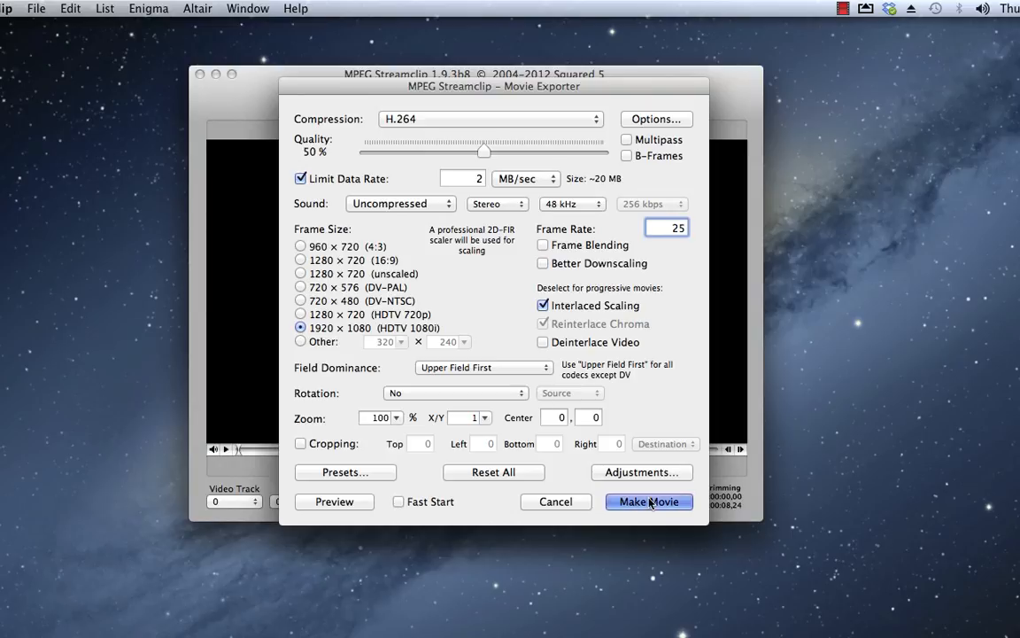
Step: Make the movie as 'Green Machine Converted' on the Desktop and close the export preview
left_click(650, 502)
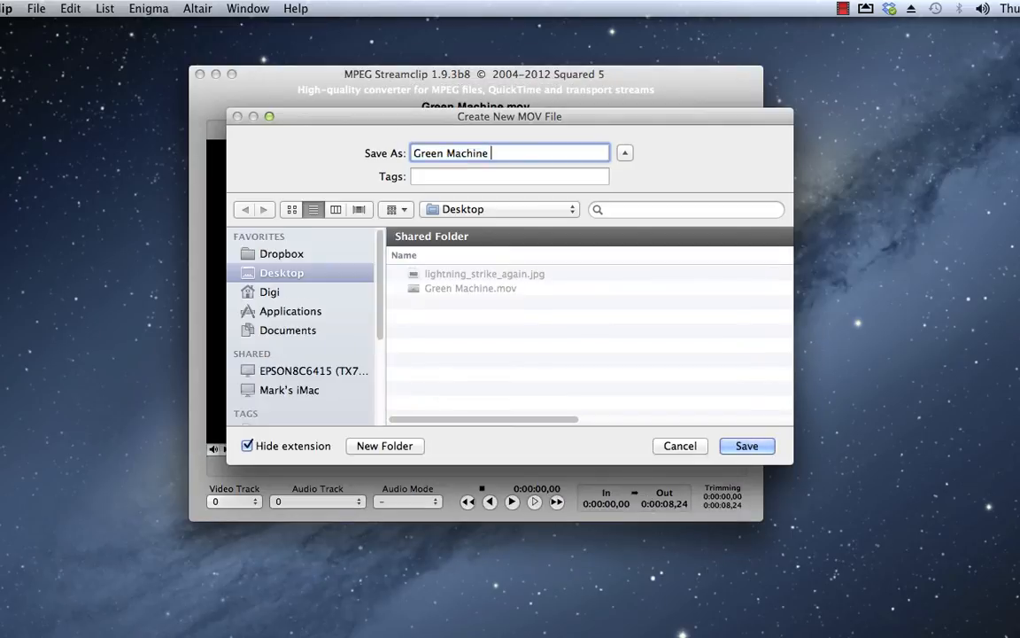
type("Converte")
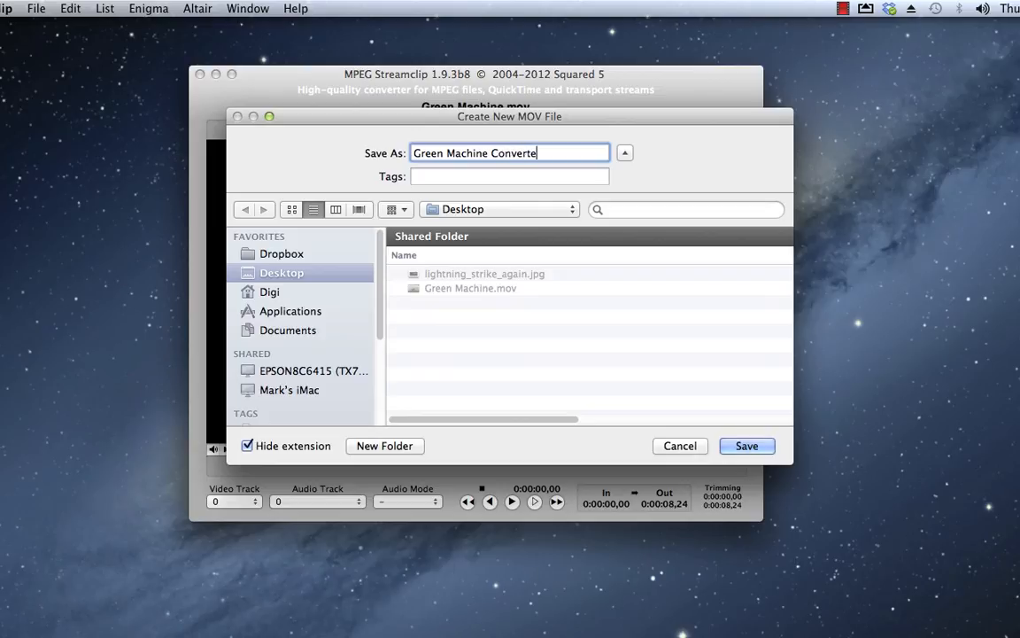
type("d")
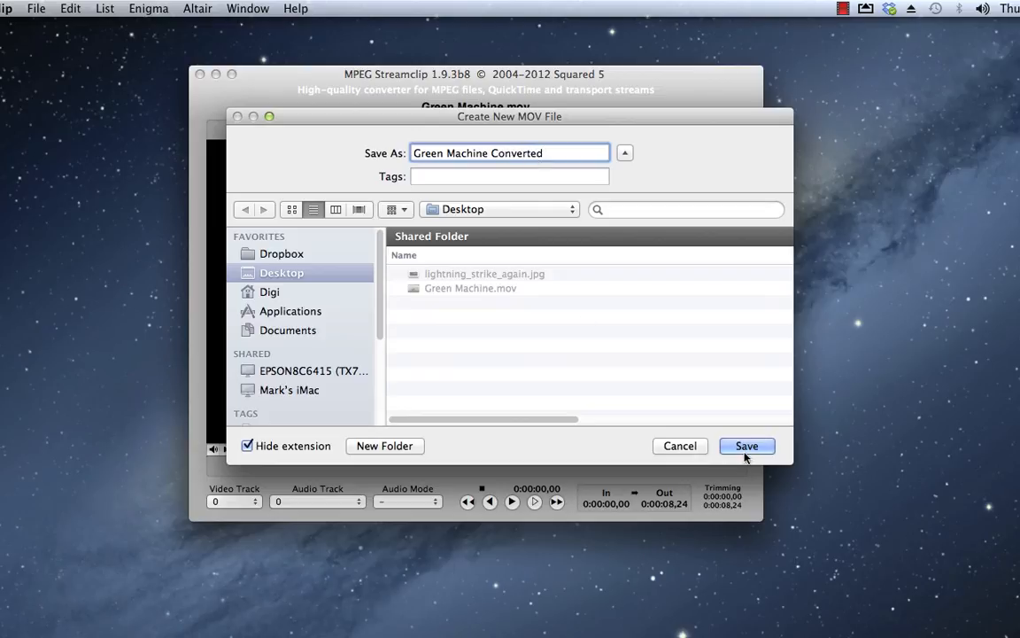
left_click(746, 445)
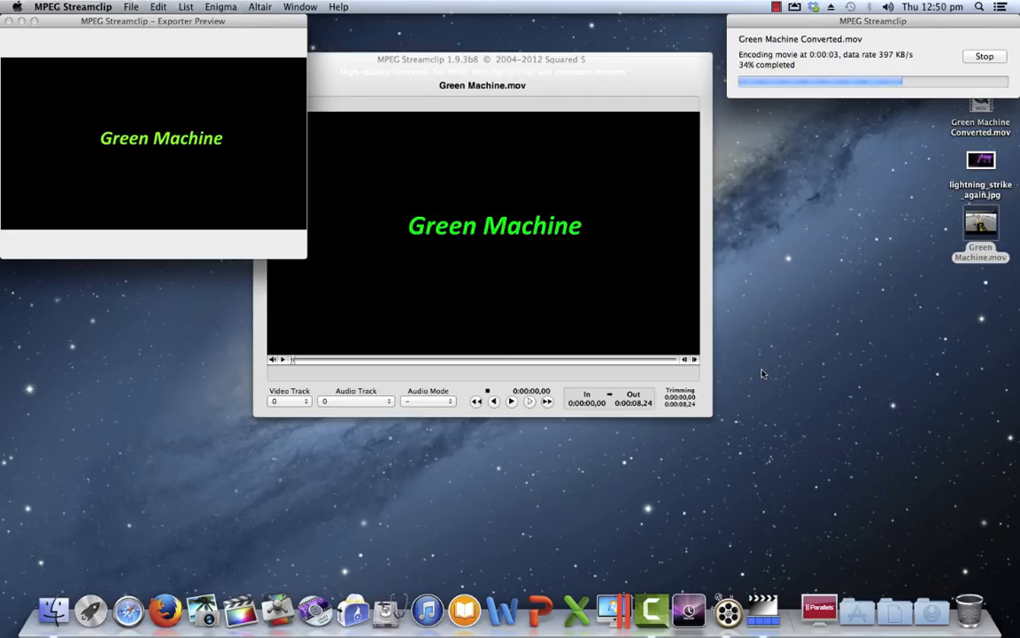
left_click(984, 56)
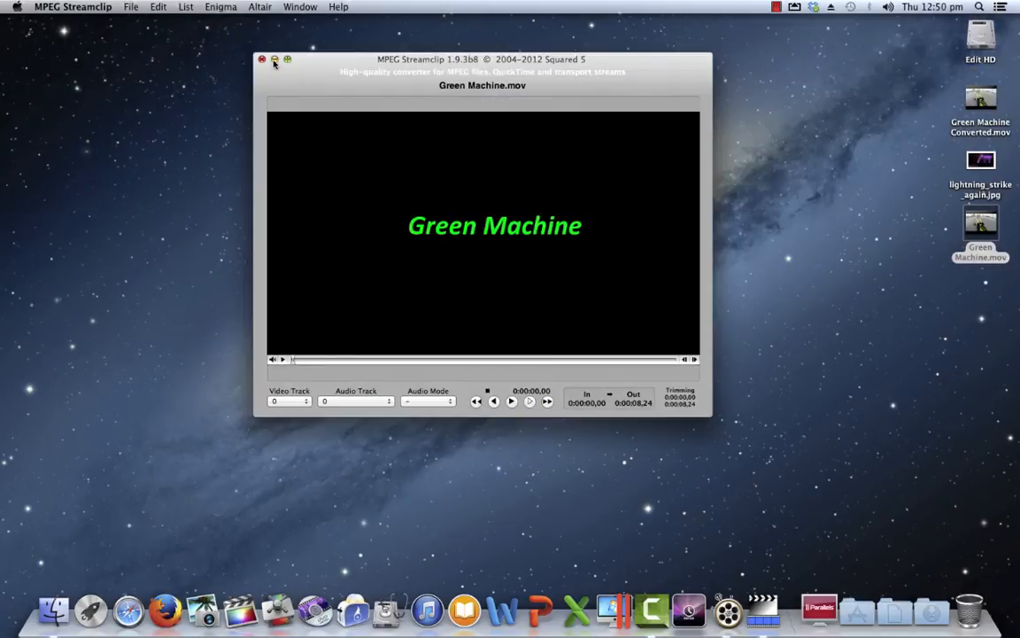
Step: Hide MPEG Streamclip and drag Green Machine Converted.mov into Media Express's Scratch bin
left_click(263, 60)
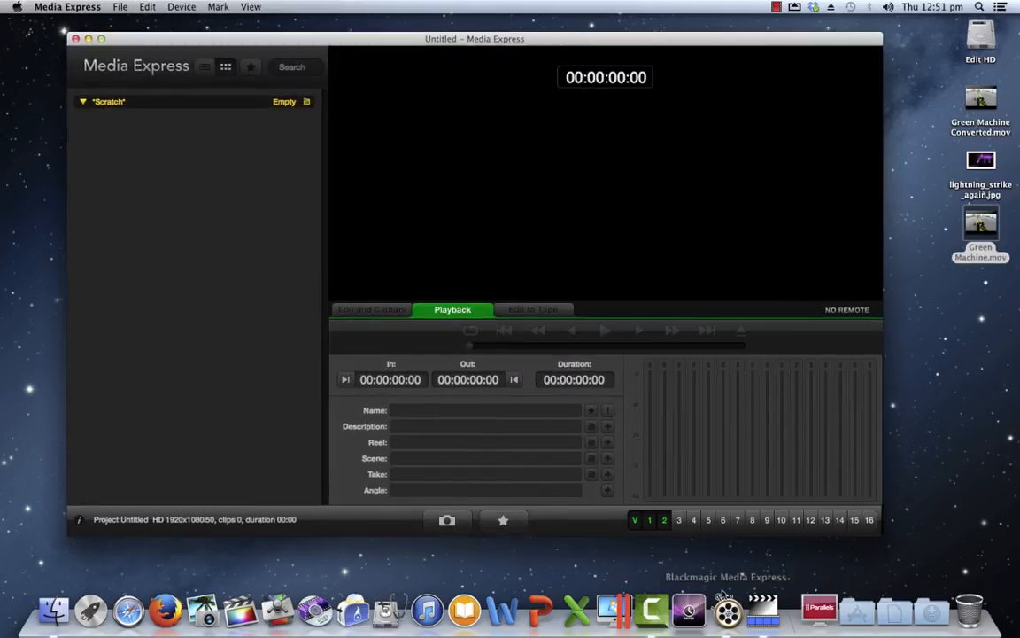
mouse_move(972, 103)
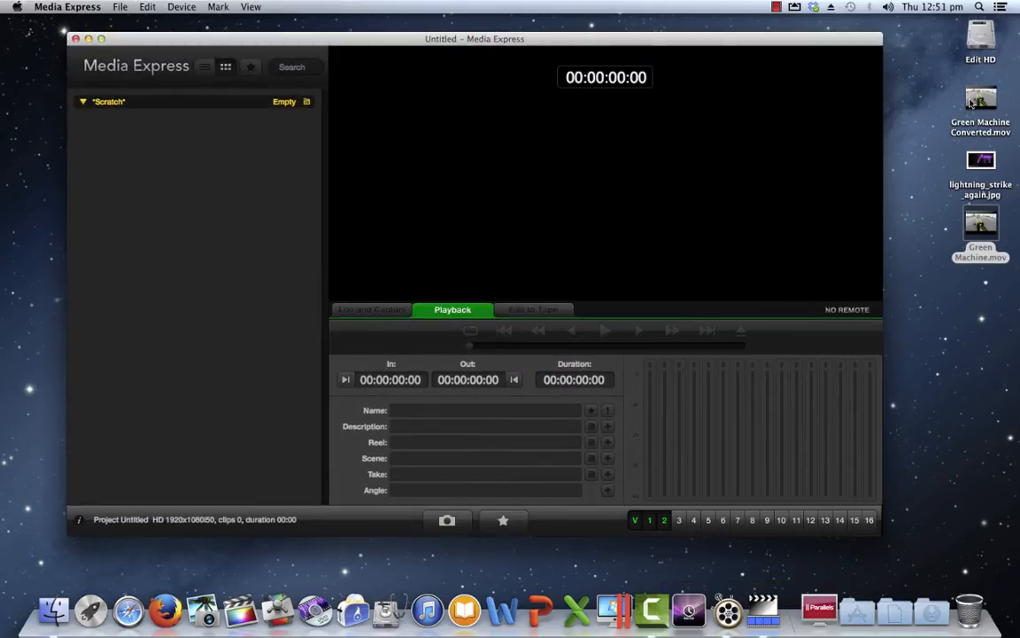
left_click_drag(980, 97, 200, 252)
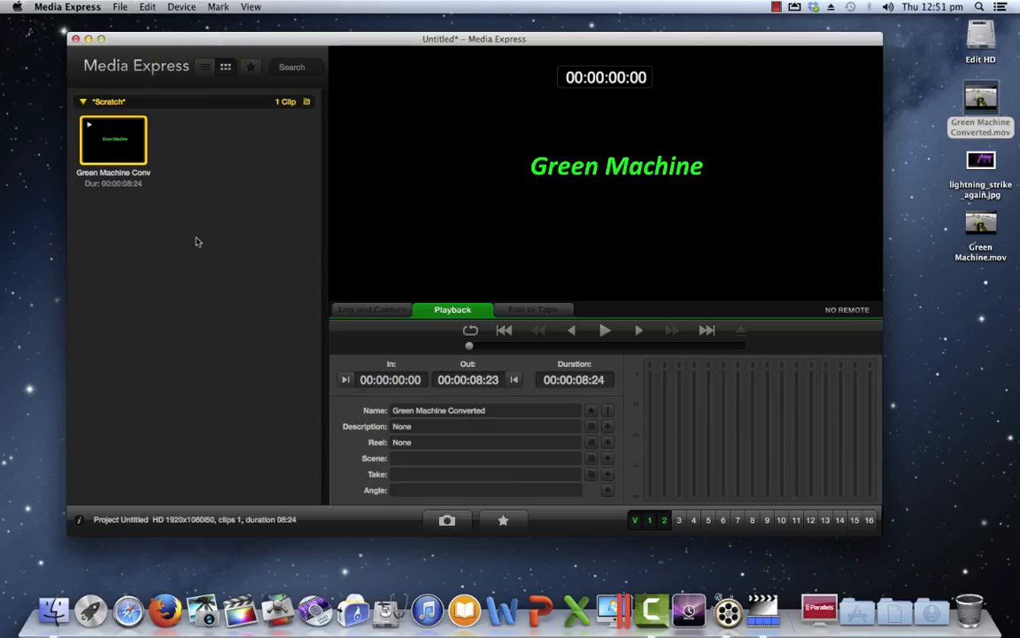
mouse_move(607, 334)
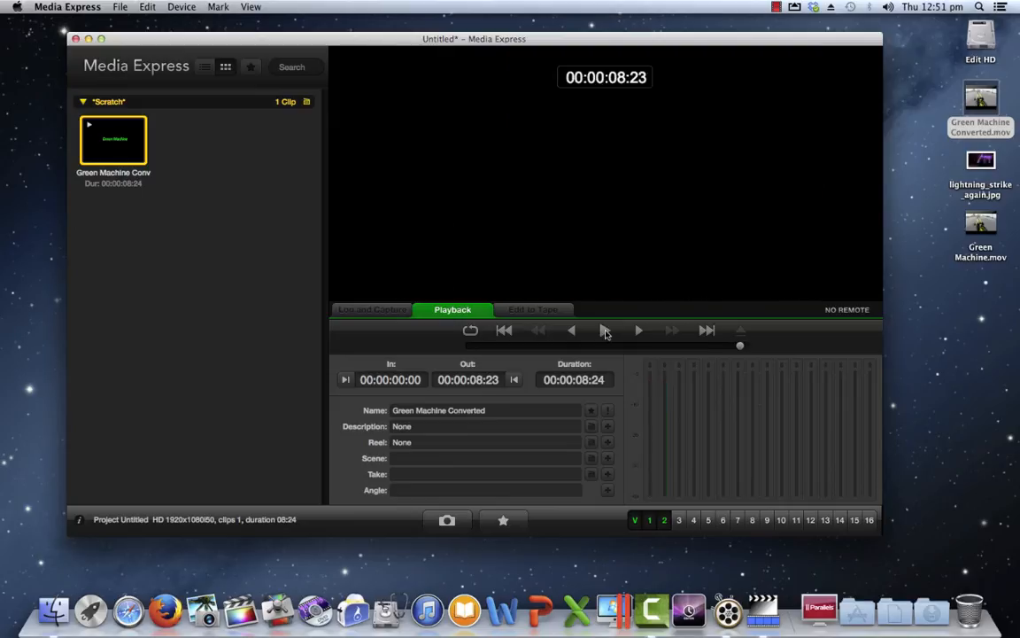
mouse_move(640, 395)
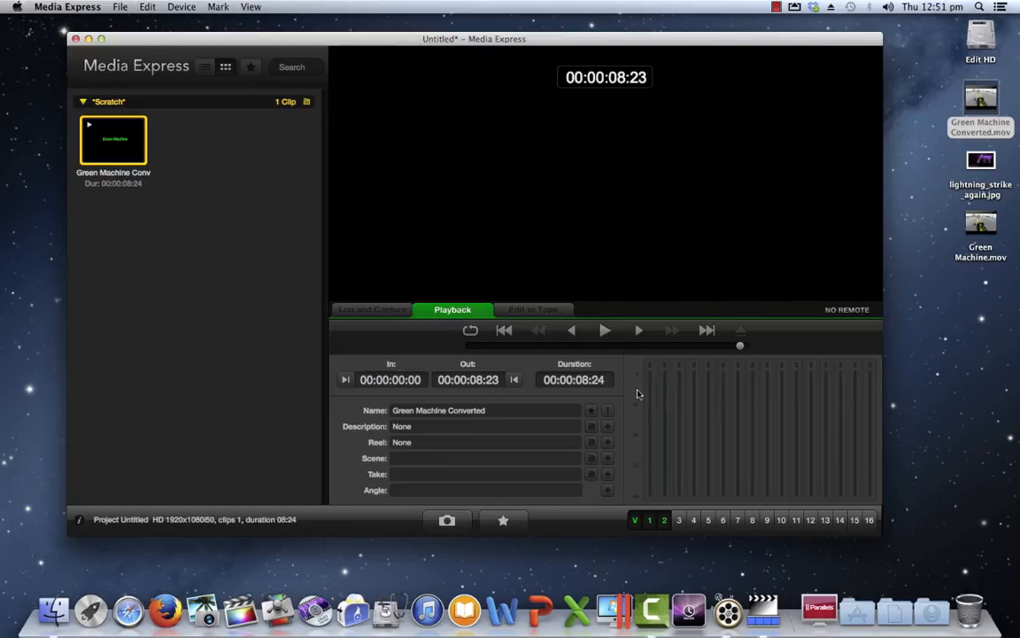
mouse_move(324, 303)
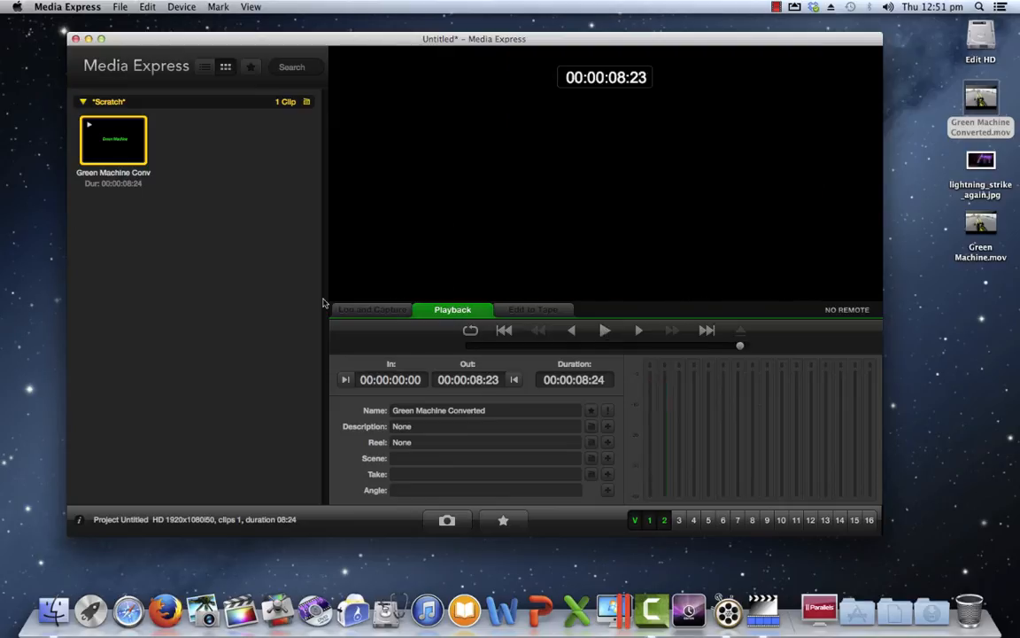
mouse_move(174, 215)
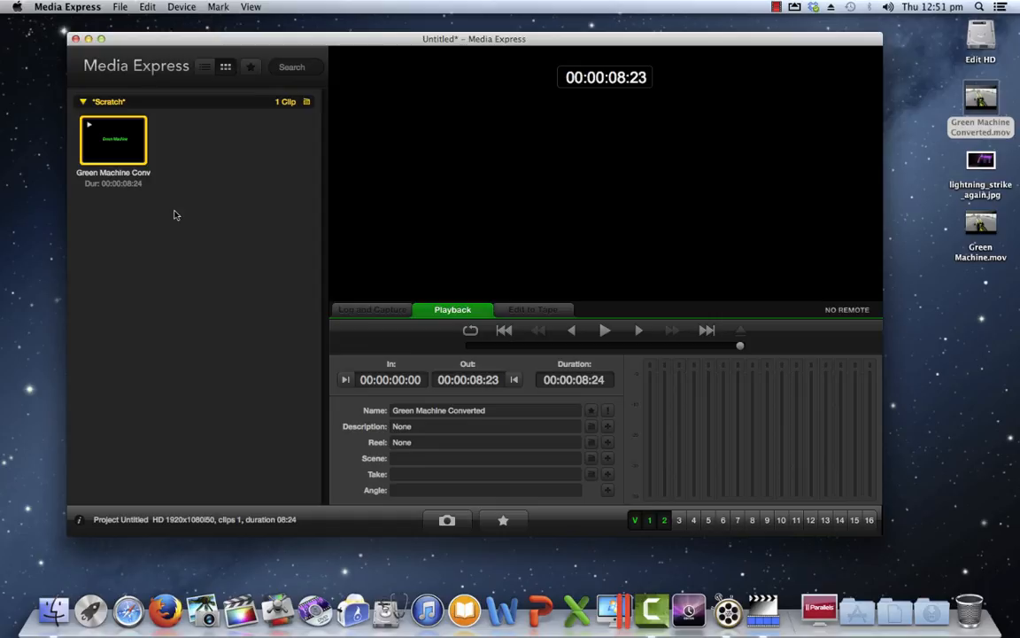
mouse_move(121, 148)
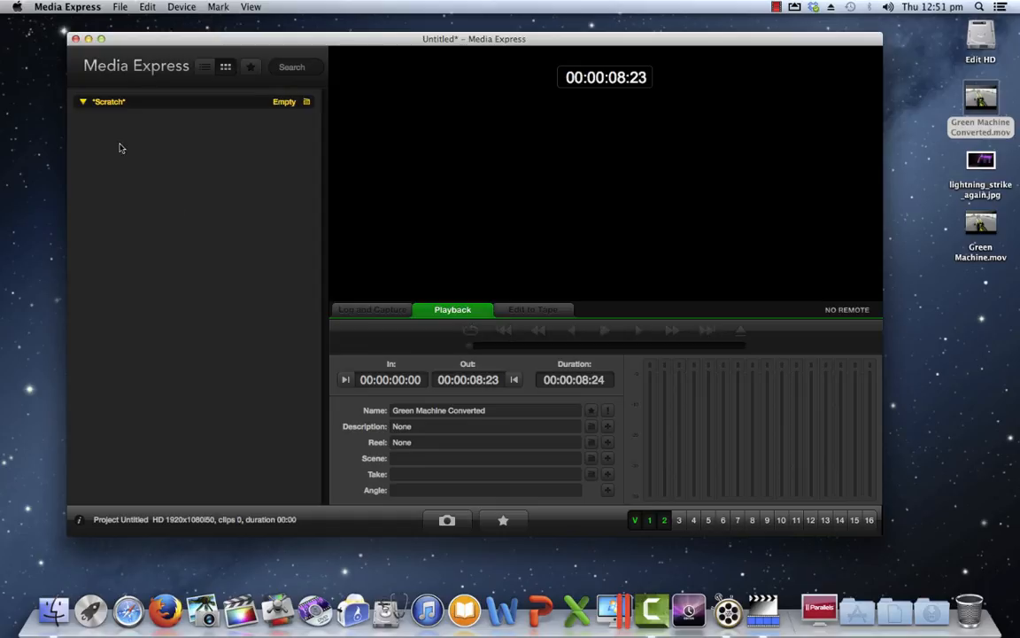
mouse_move(133, 174)
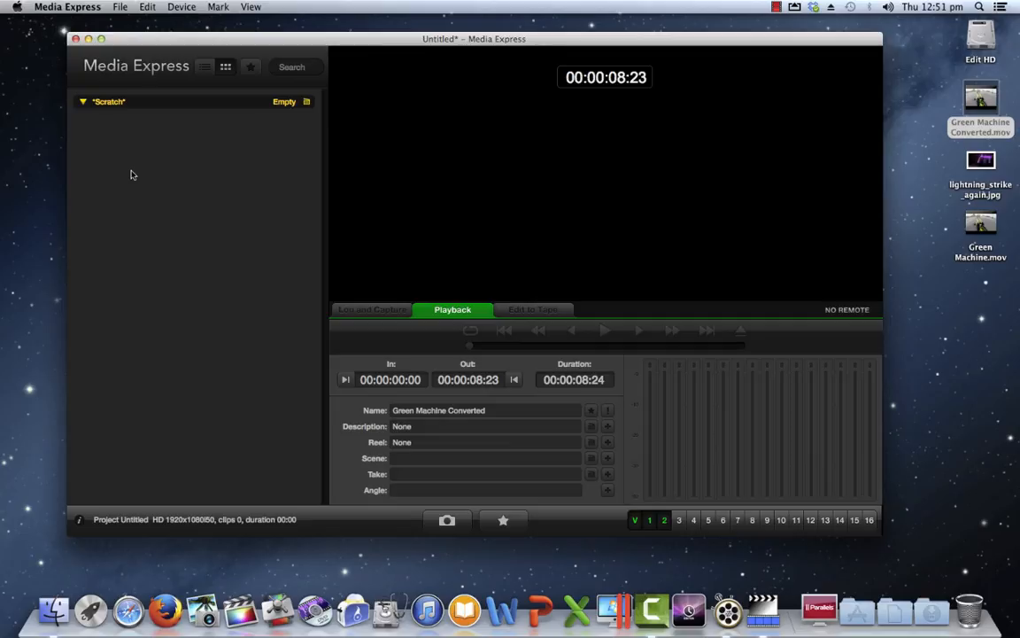
mouse_move(962, 183)
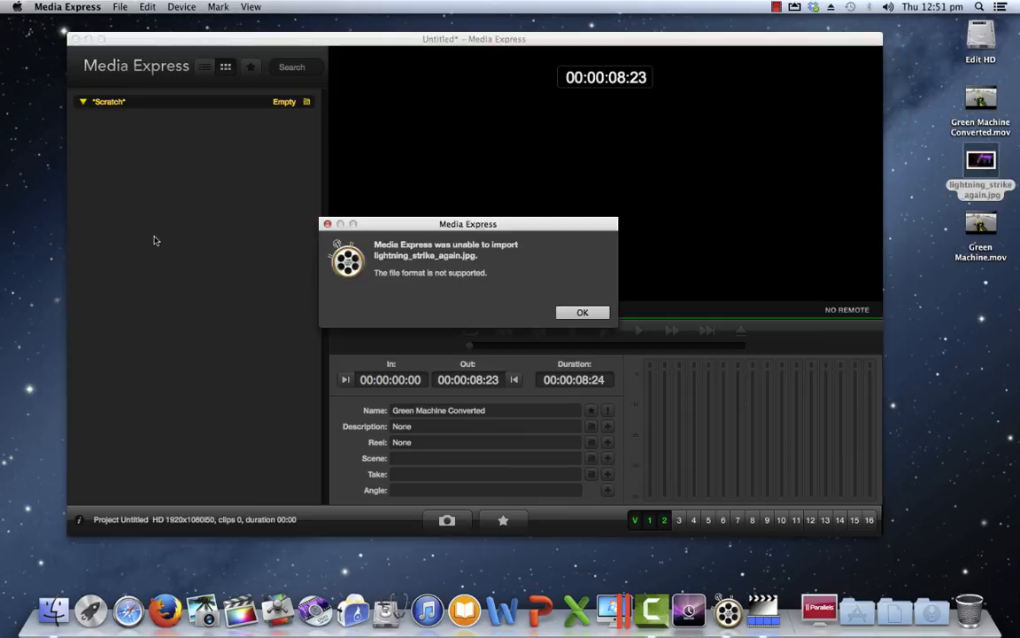
mouse_move(189, 283)
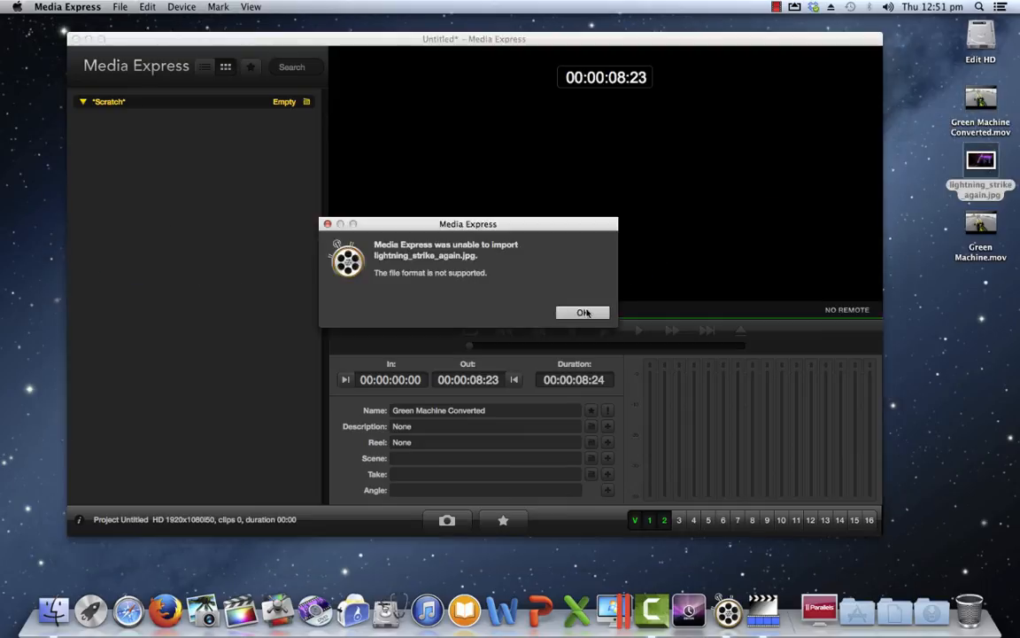
Step: Dismiss the unsupported-format warning for lightning_strike_again.jpg and select the jpg on the desktop
left_click(583, 311)
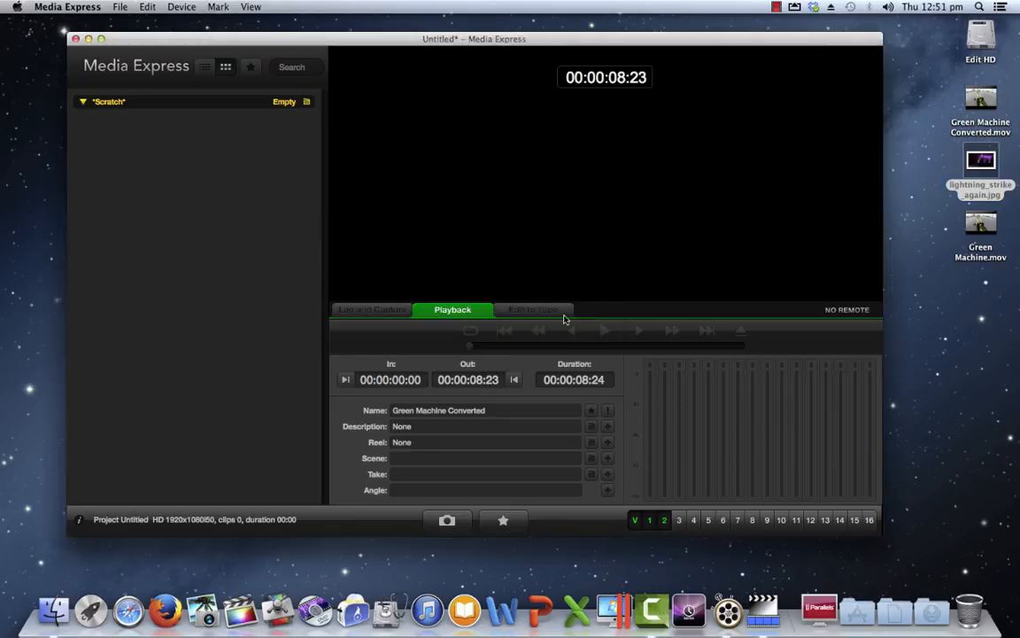
left_click(981, 160)
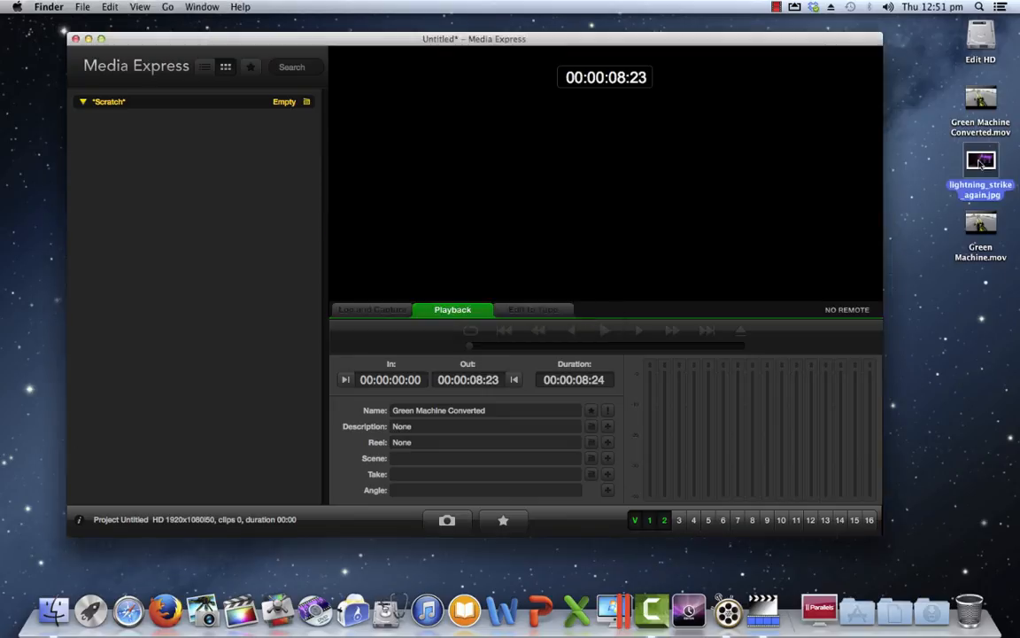
Step: Hide Media Express and load lightning_strike_again.jpg into the MPEG Streamclip window
double_click(980, 165)
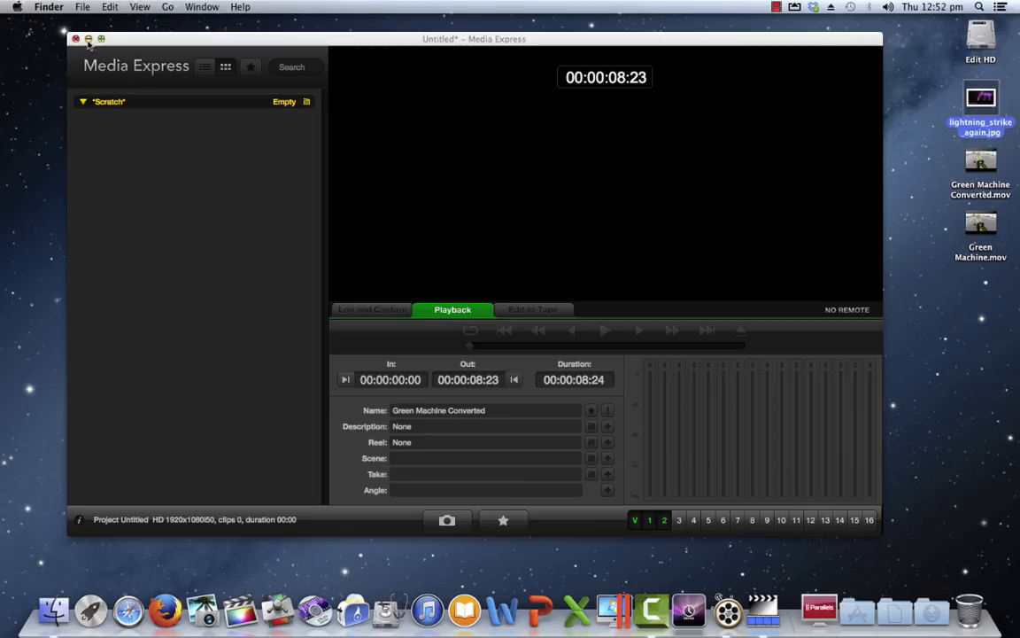
left_click(77, 38)
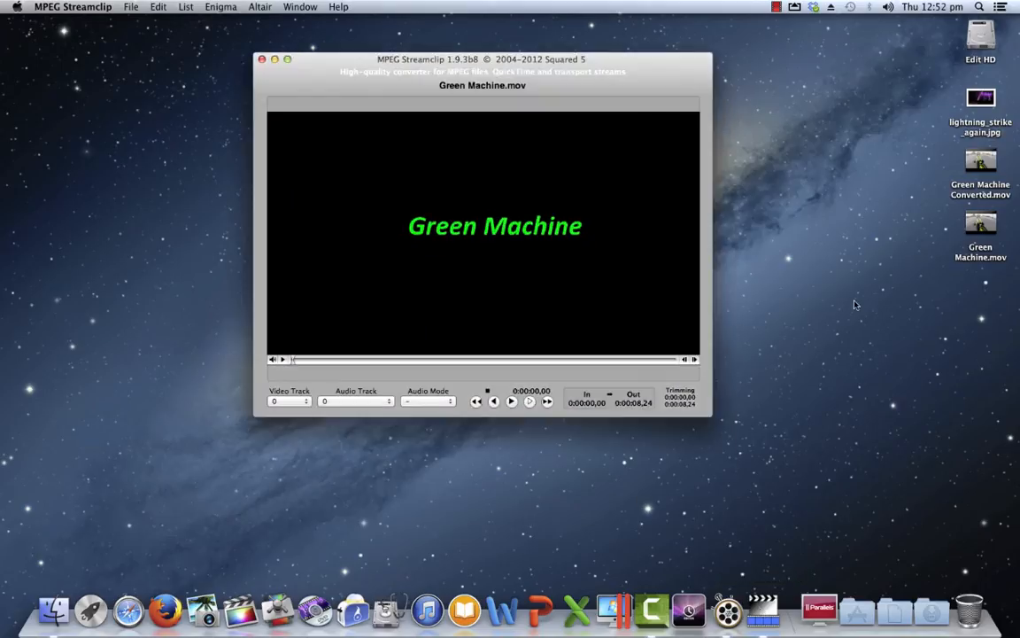
left_click_drag(980, 98, 524, 228)
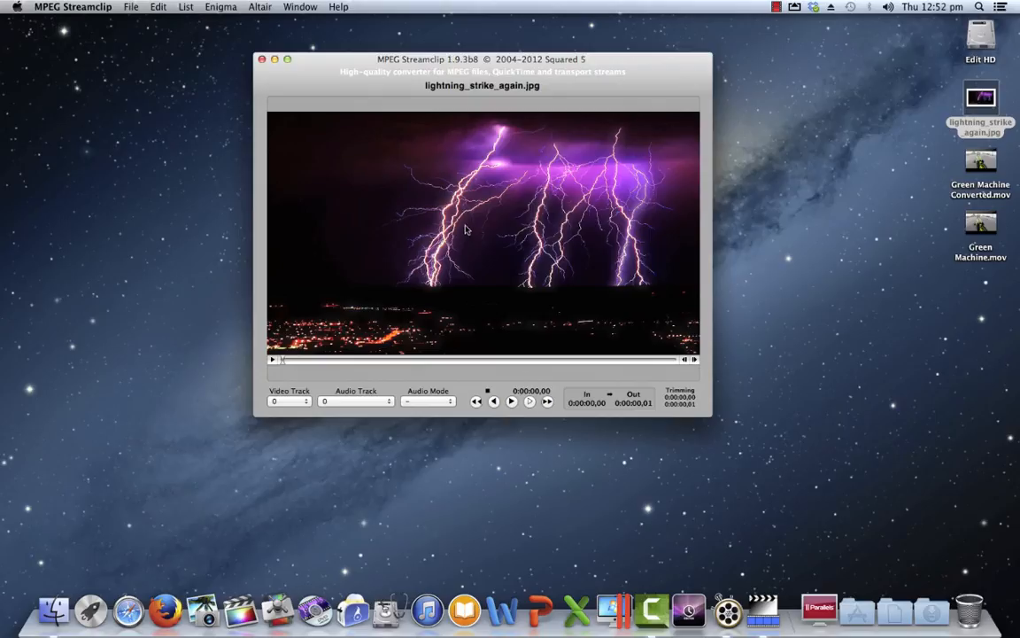
left_click(132, 7)
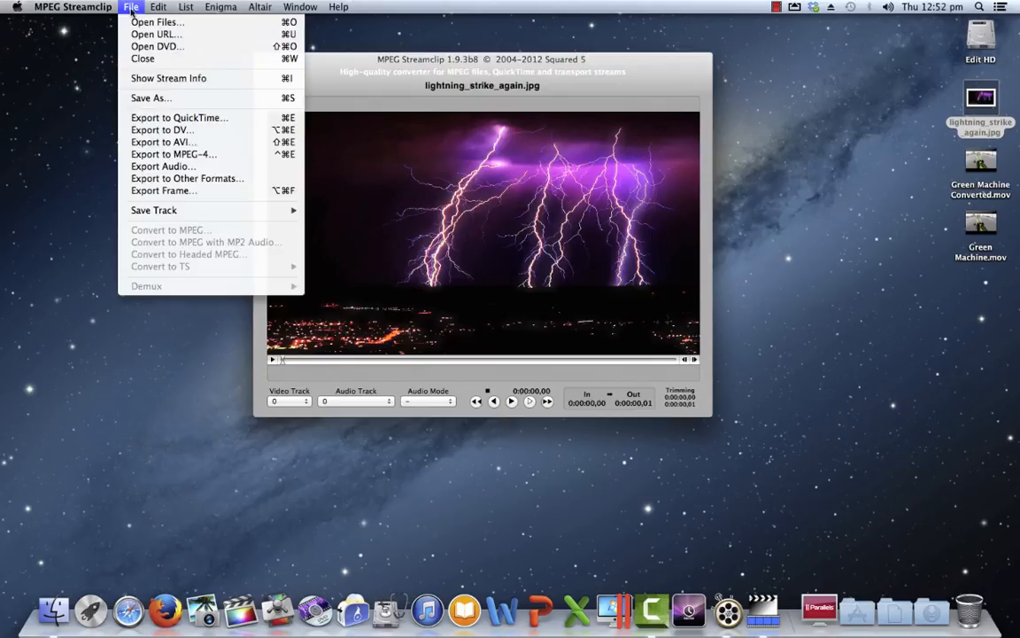
mouse_move(177, 118)
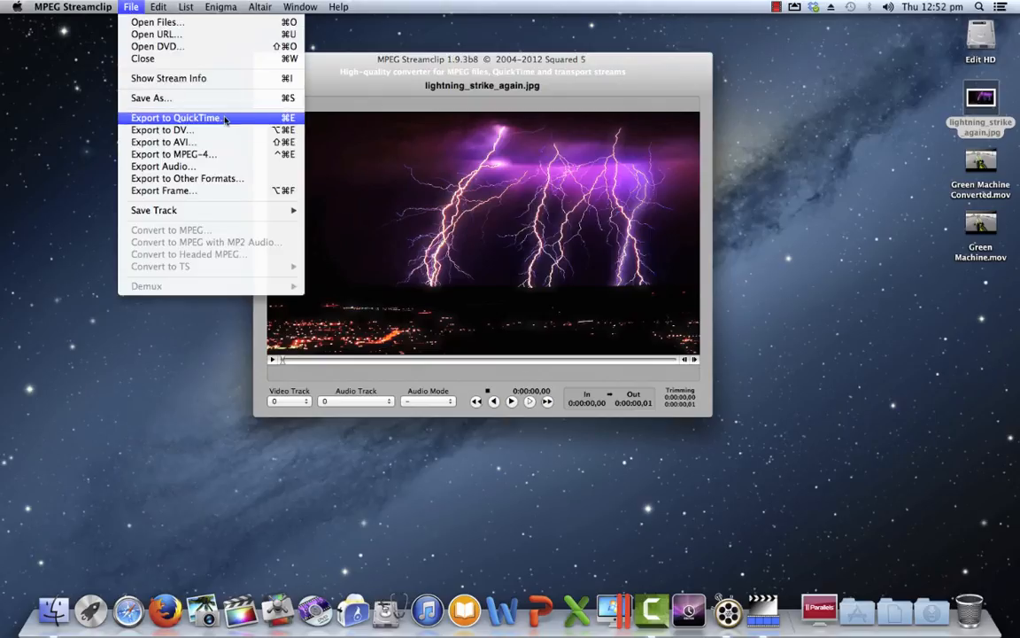
Step: Export the image with Blackmagic RGB 10 Bit compression as 'lightning_strike_again converted' on the Desktop
left_click(178, 117)
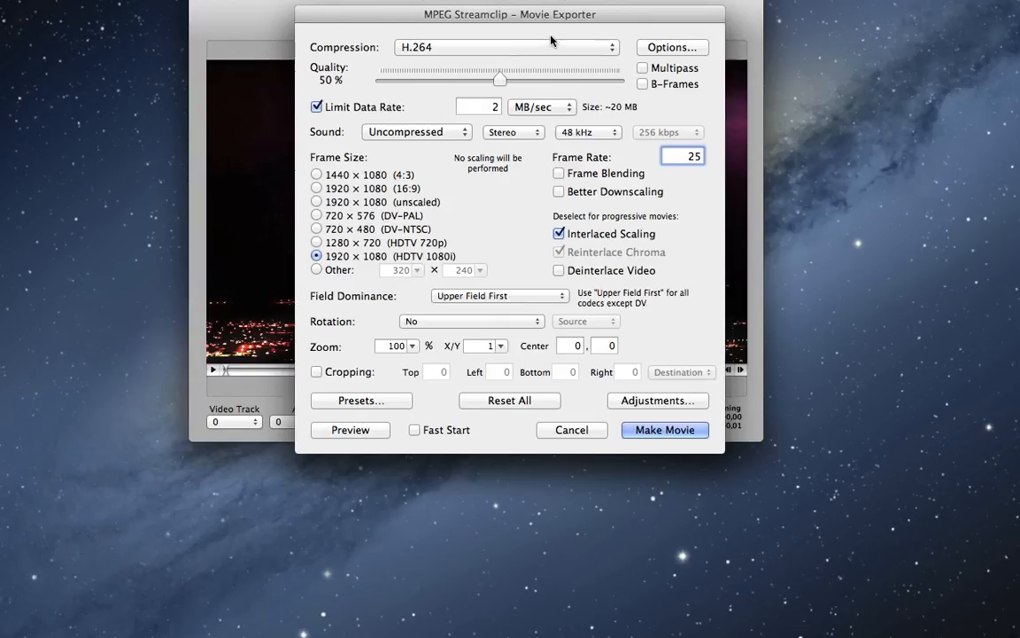
left_click(505, 47)
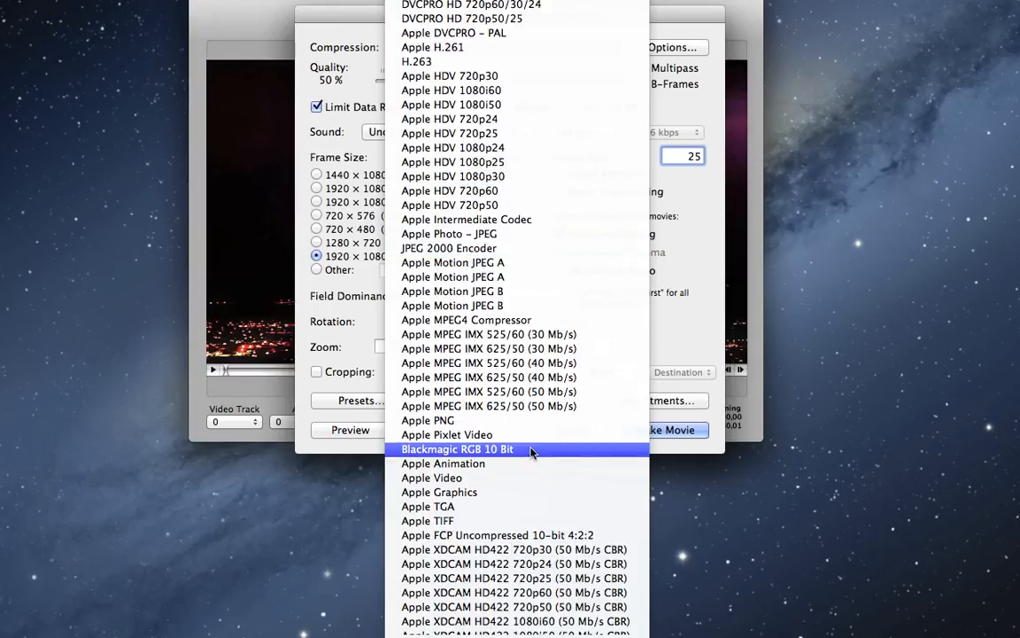
left_click(458, 449)
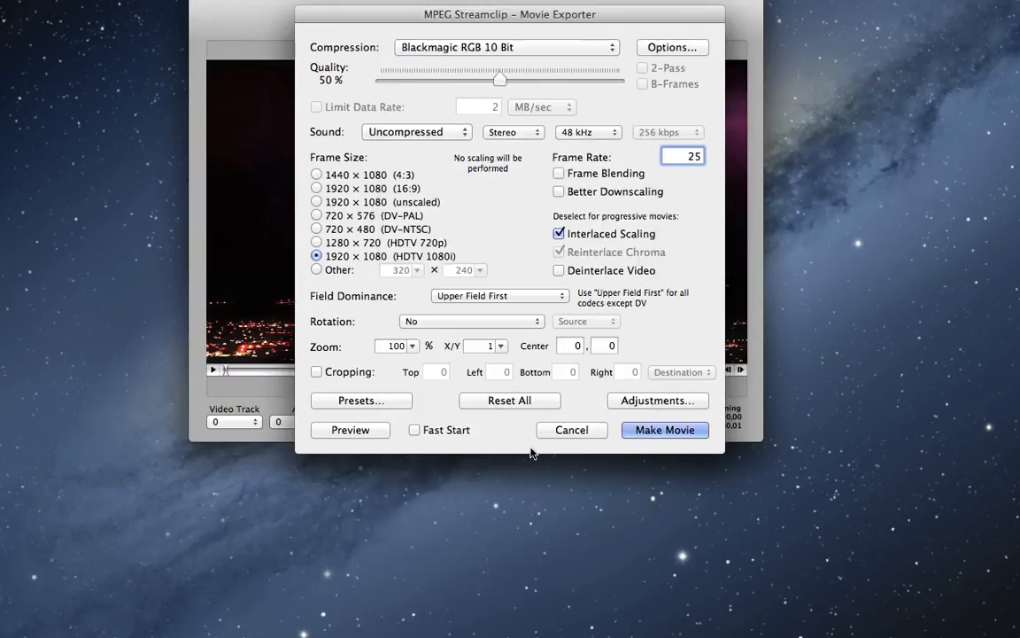
mouse_move(665, 429)
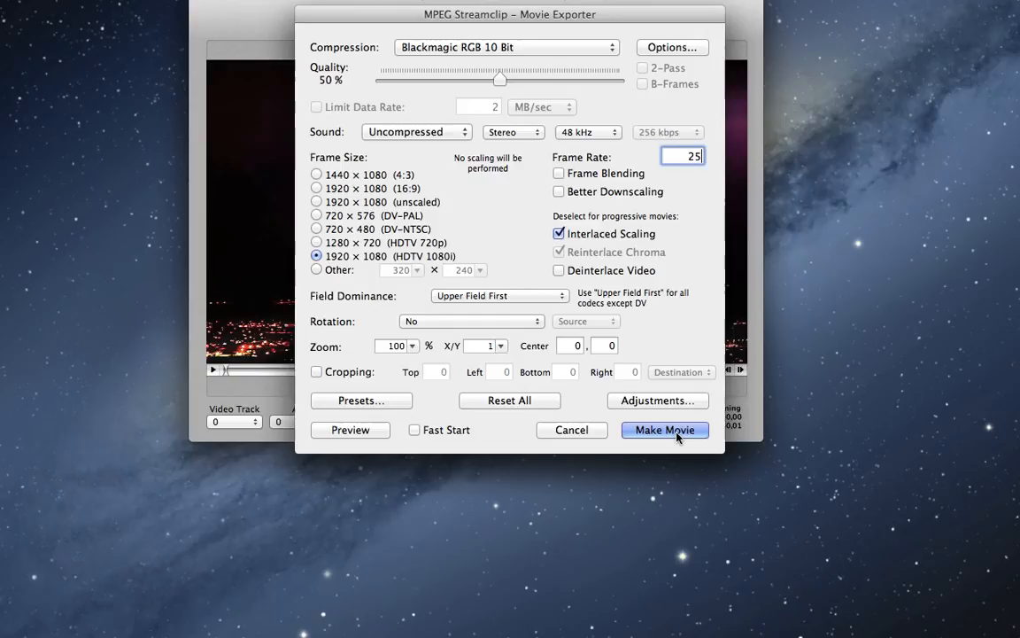
left_click(664, 430)
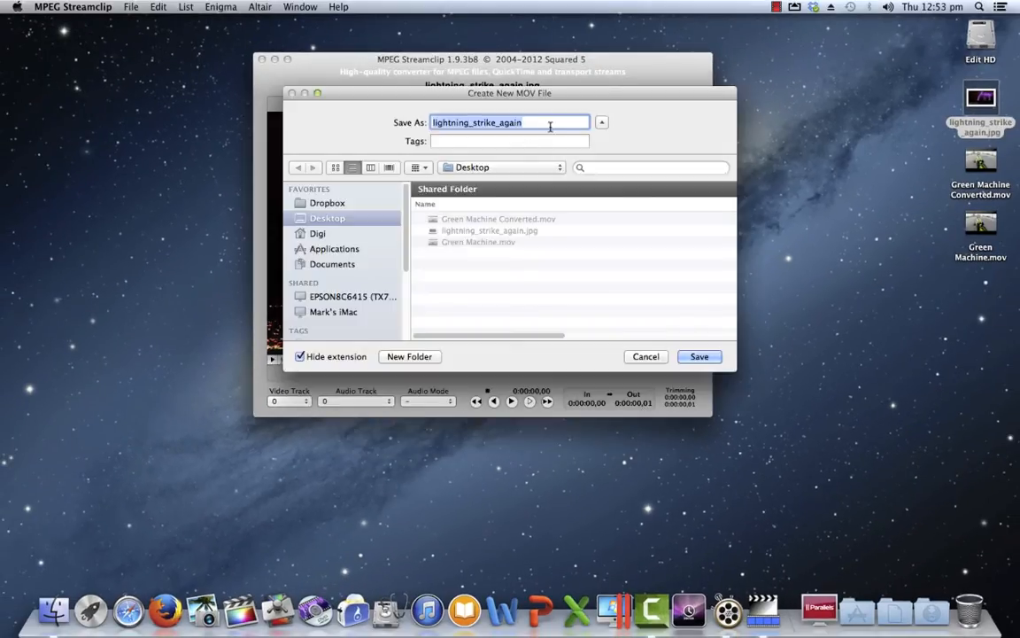
type("co")
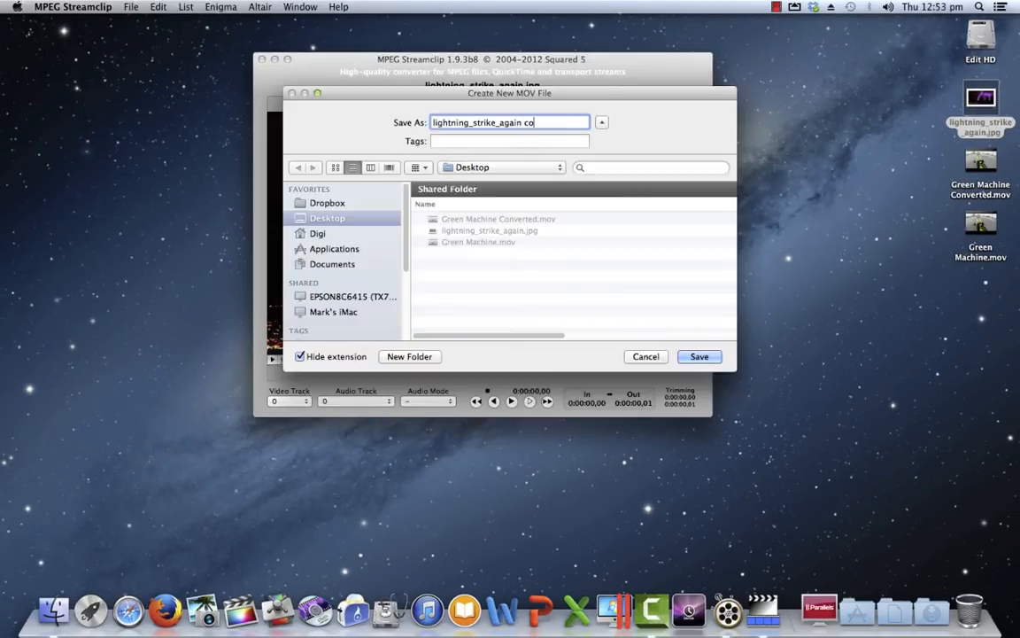
type("nverted")
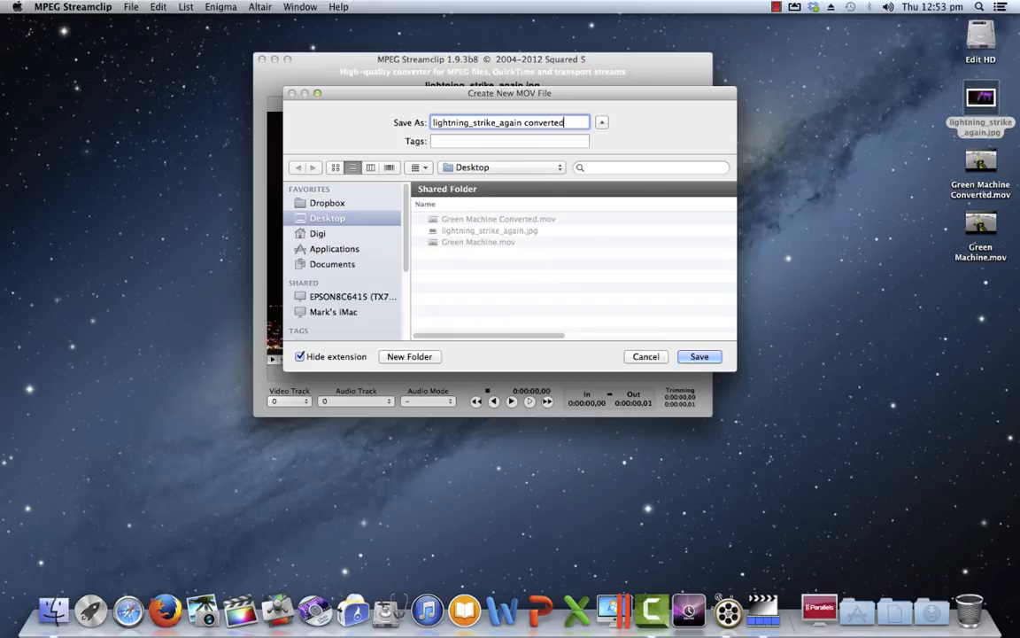
left_click(699, 357)
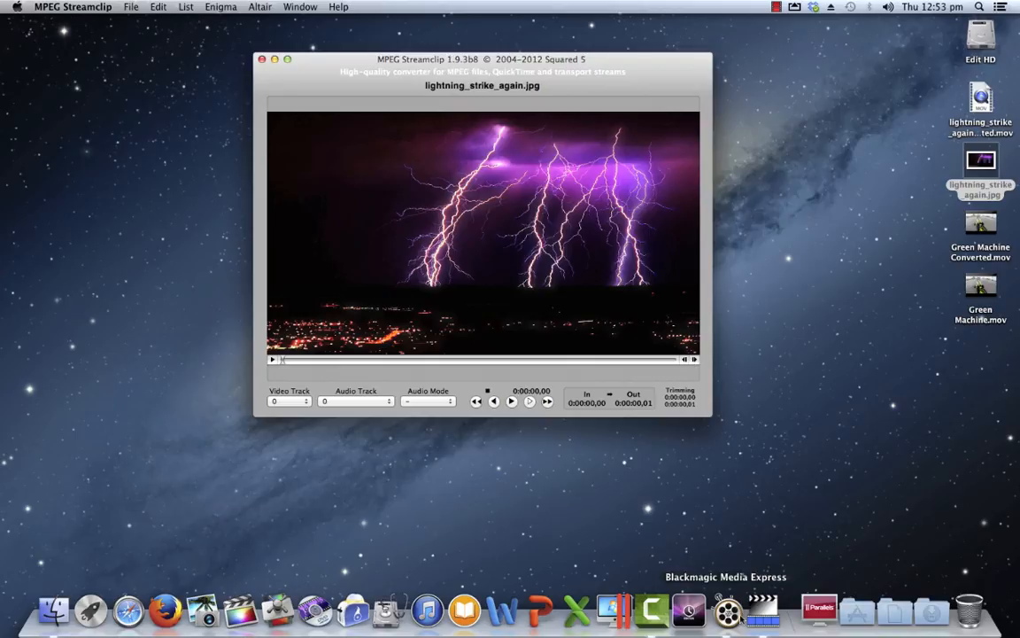
mouse_move(306, 98)
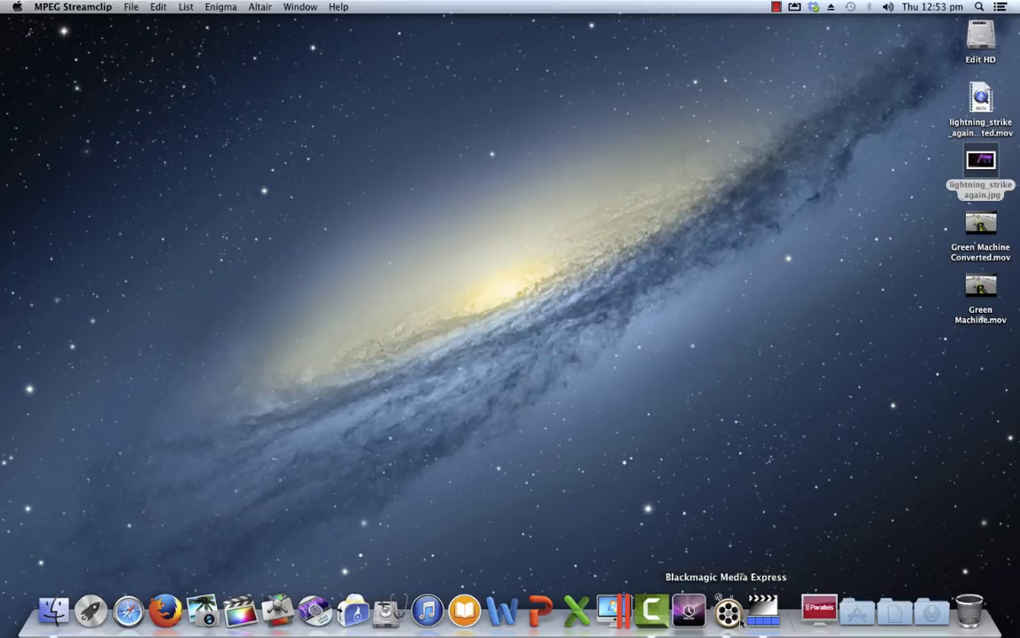
Step: Launch Media Express, add lightning_strike_again converted.mov to the Scratch bin, and stop playback
left_click(726, 609)
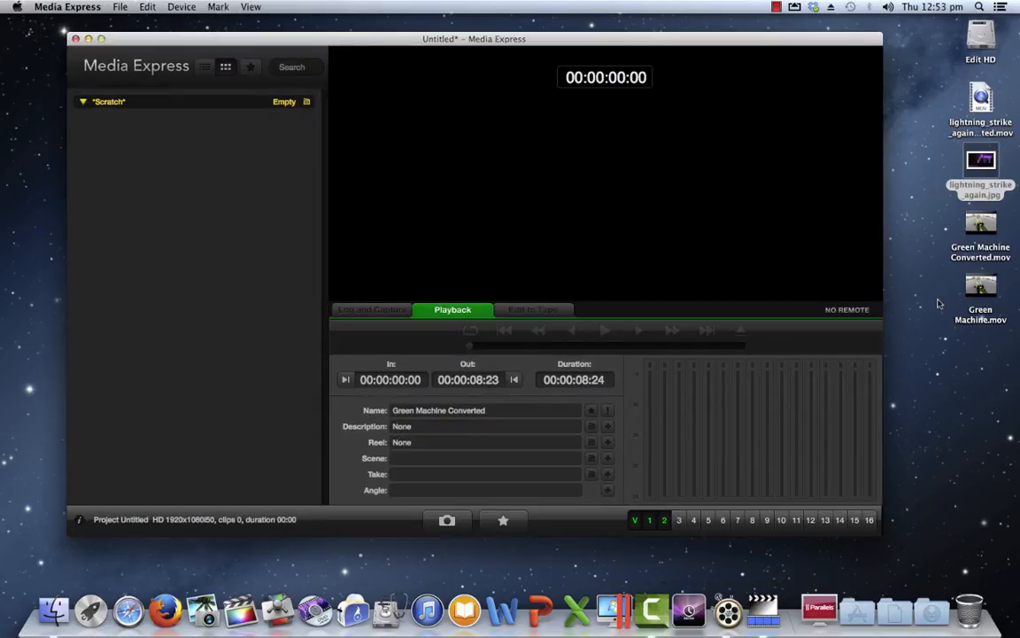
left_click_drag(981, 97, 242, 266)
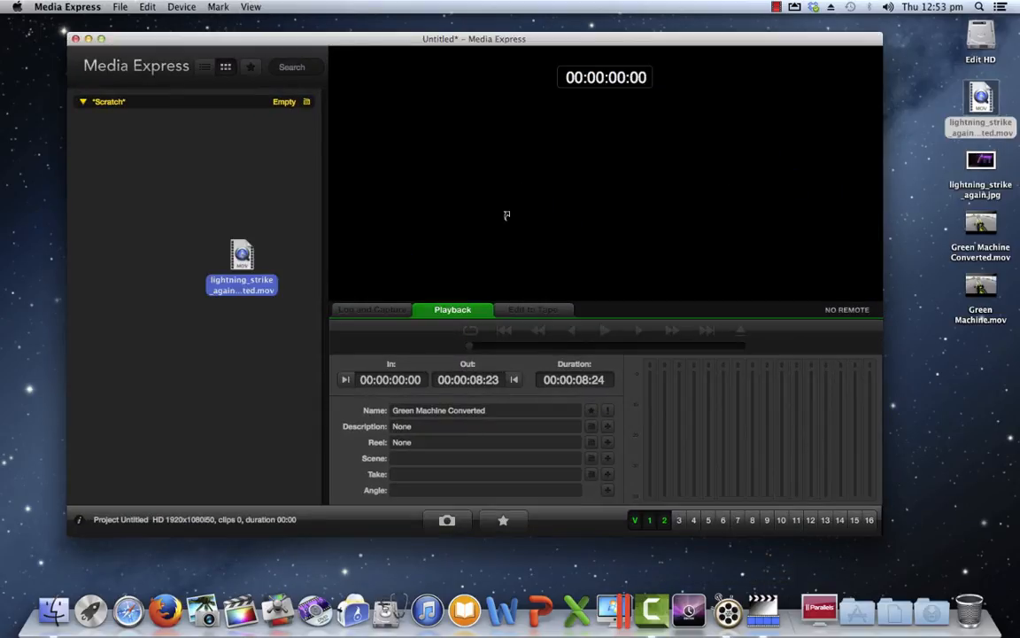
left_click_drag(242, 266, 112, 139)
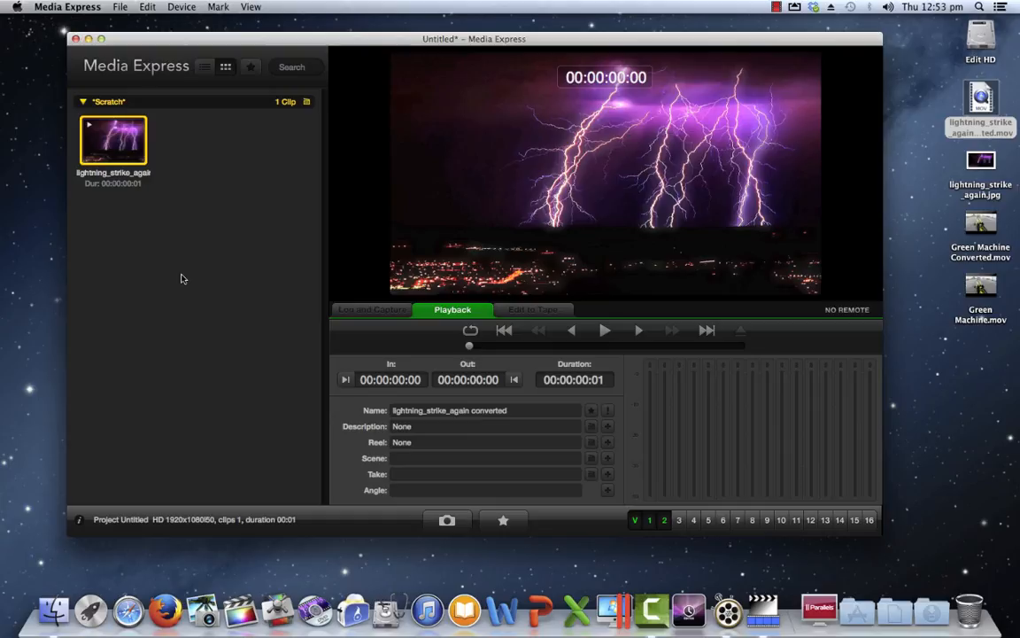
mouse_move(128, 157)
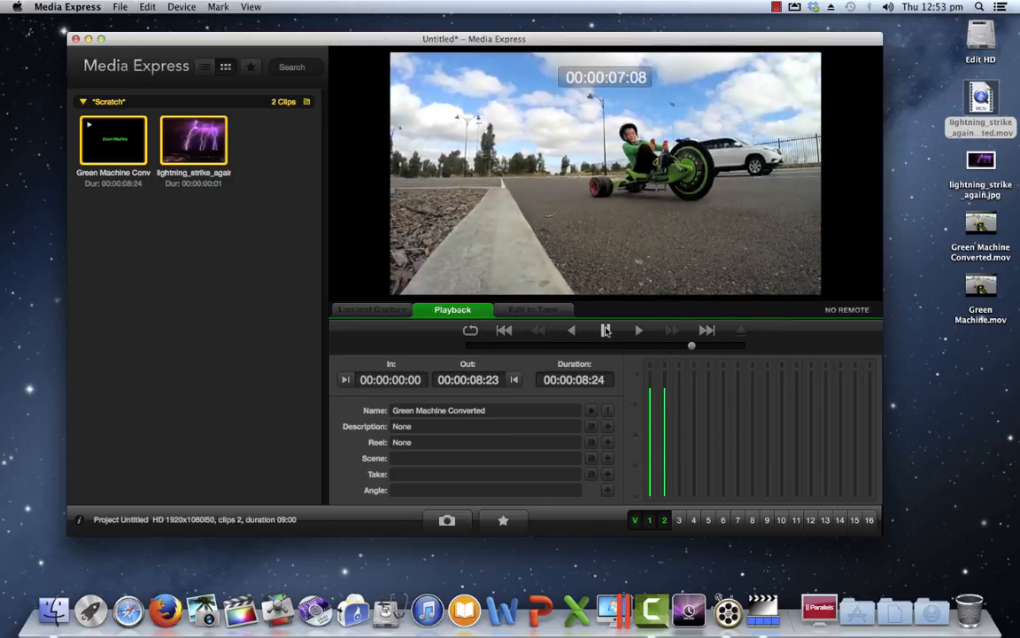
left_click(193, 139)
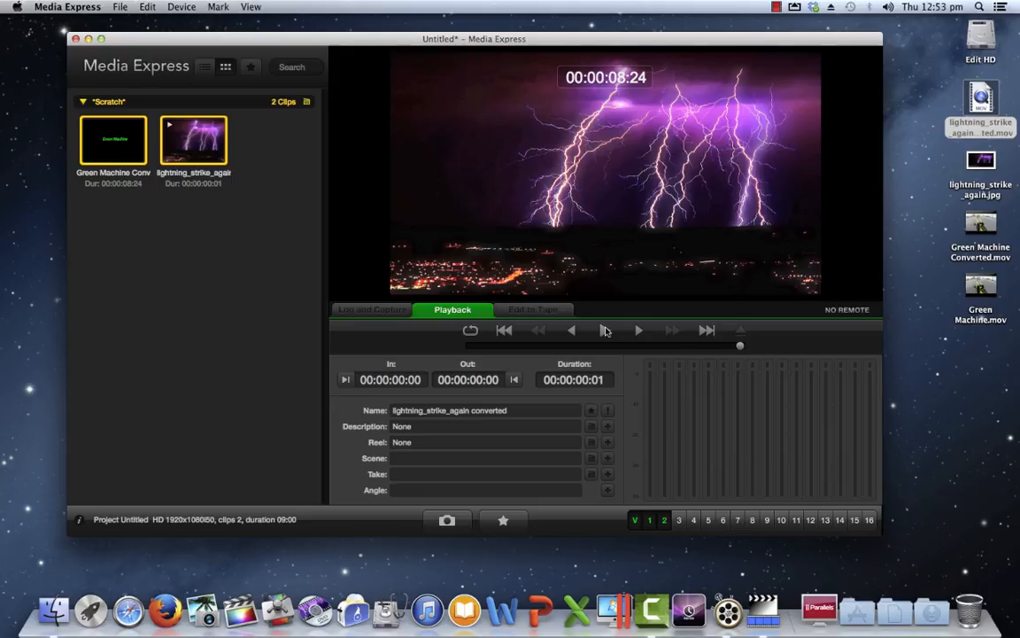
left_click(67, 7)
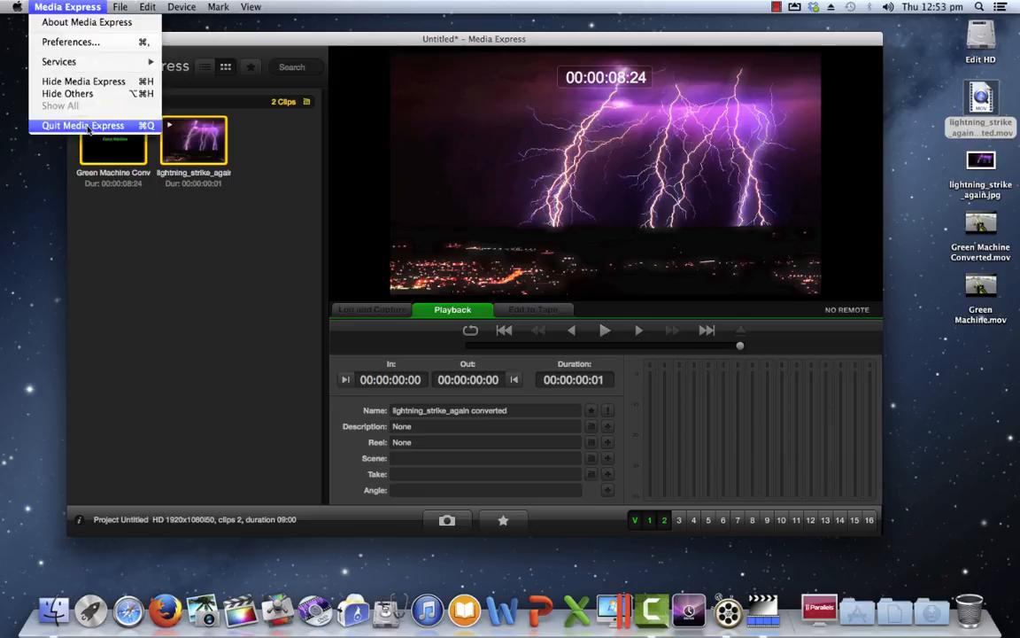
Step: Quit Media Express without saving and reopen MPEG Streamclip's Export to QuickTime settings
left_click(83, 125)
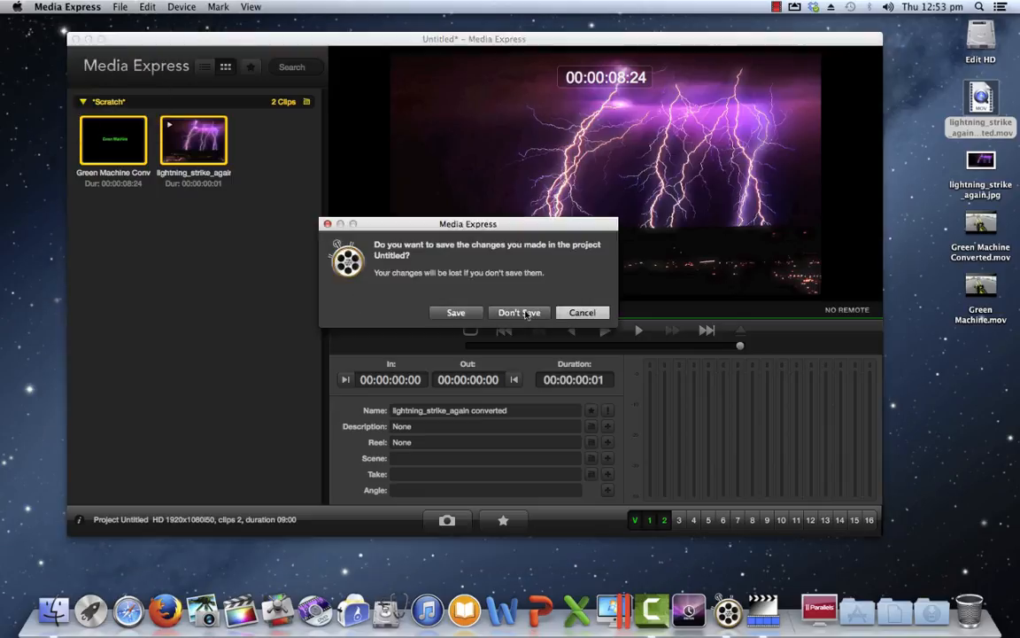
left_click(519, 312)
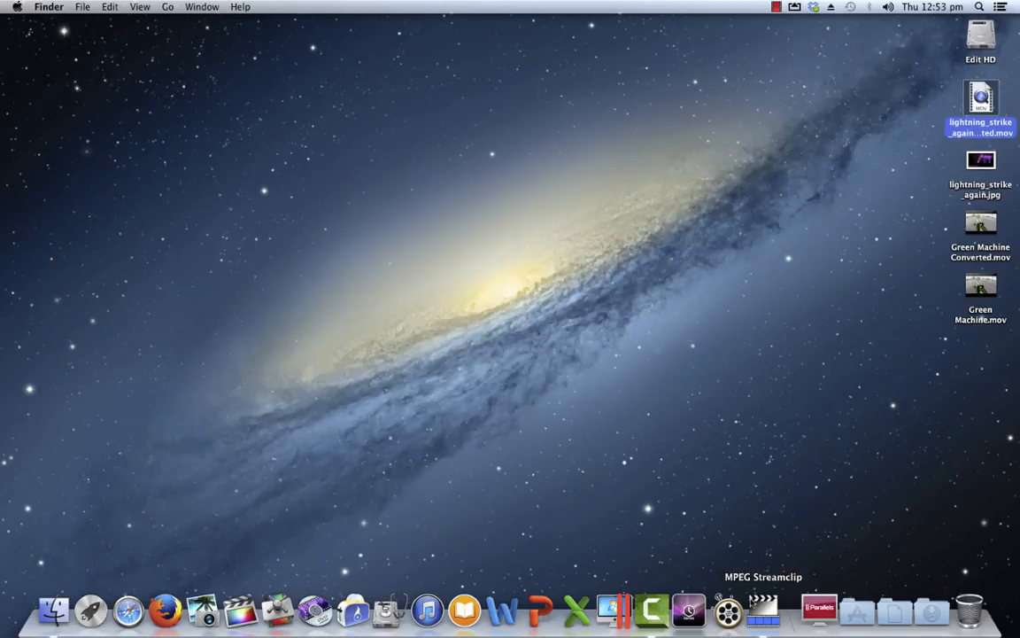
left_click(729, 608)
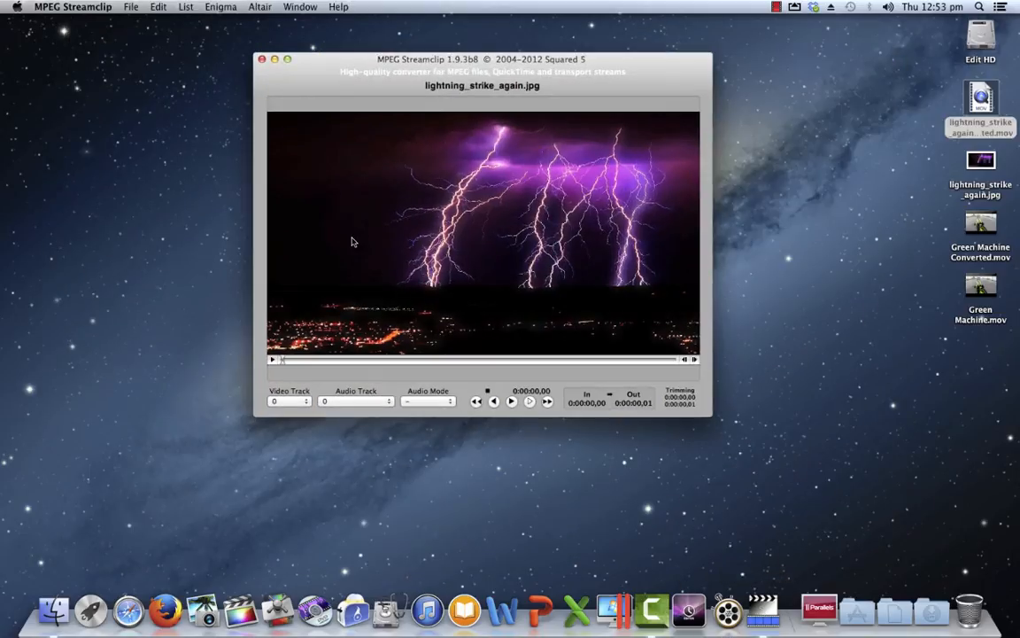
left_click(131, 6)
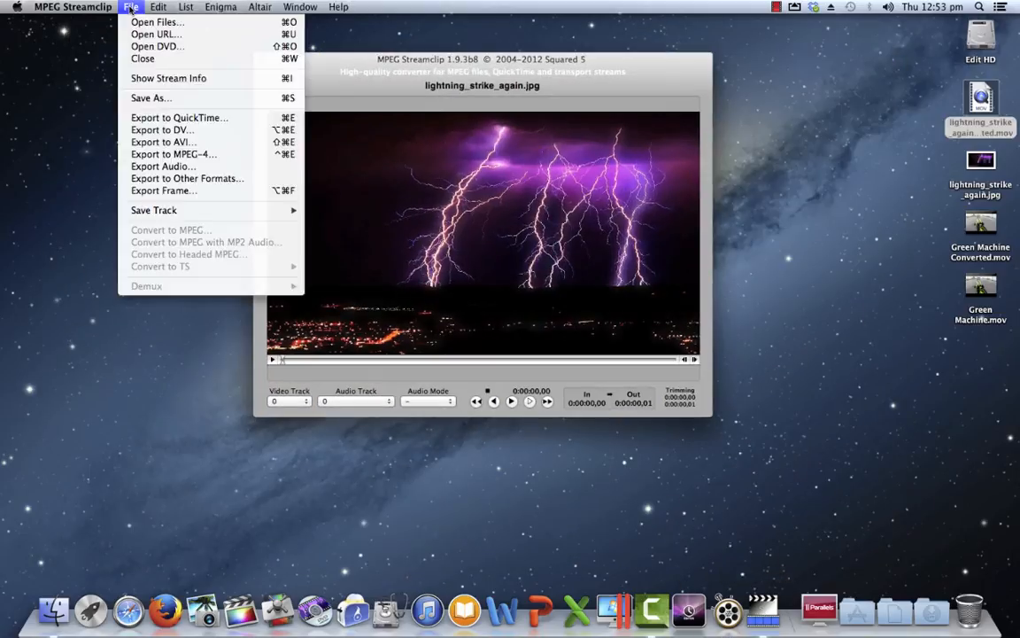
mouse_move(179, 117)
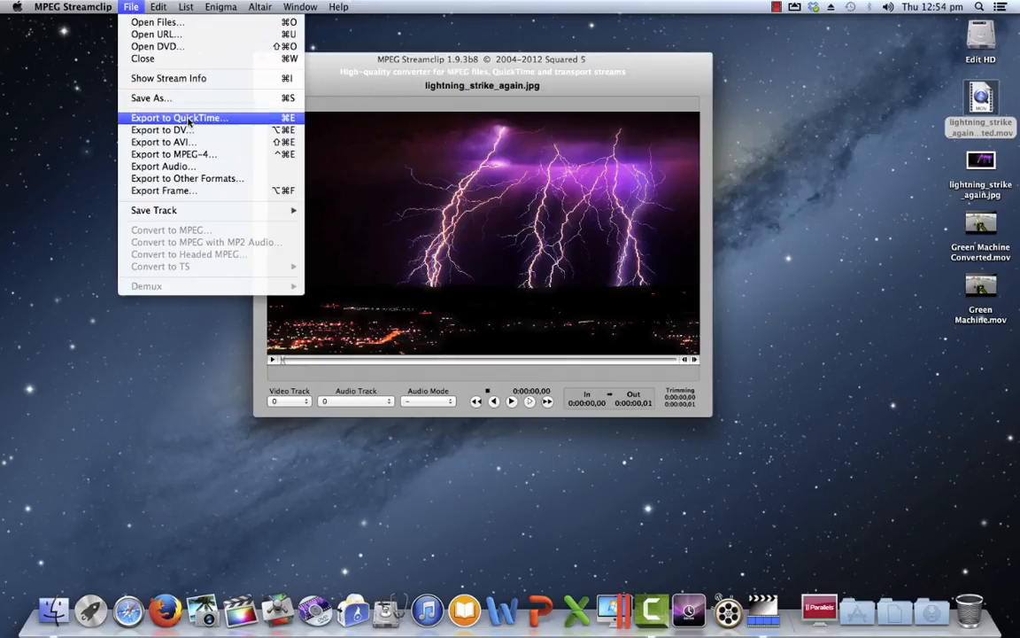
left_click(178, 117)
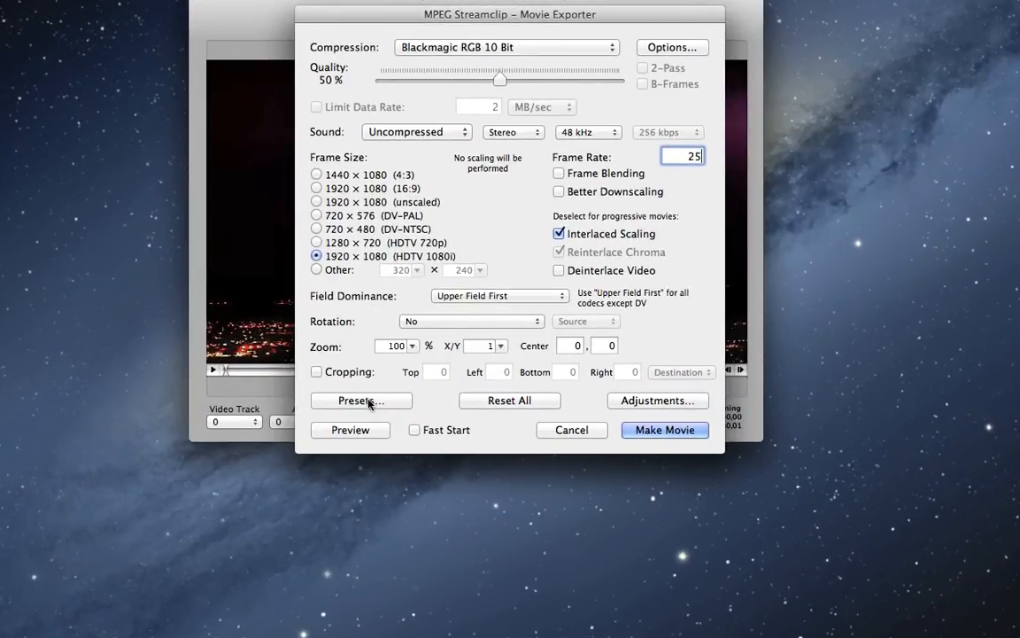
Step: Save the current Blackmagic RGB 10 Bit export settings as a new preset named 'Photo'
left_click(360, 400)
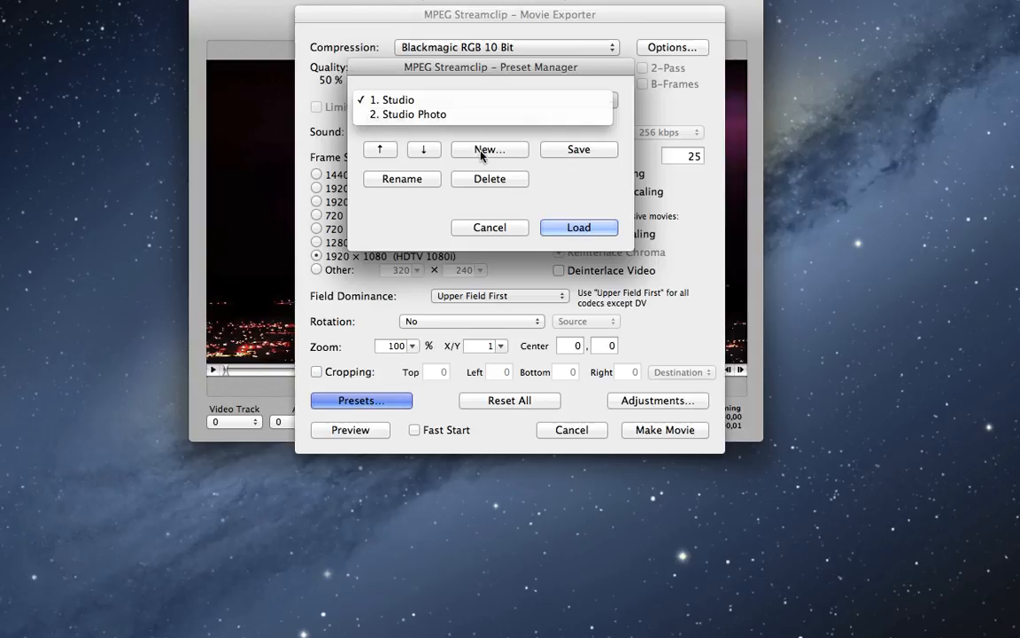
left_click(489, 149)
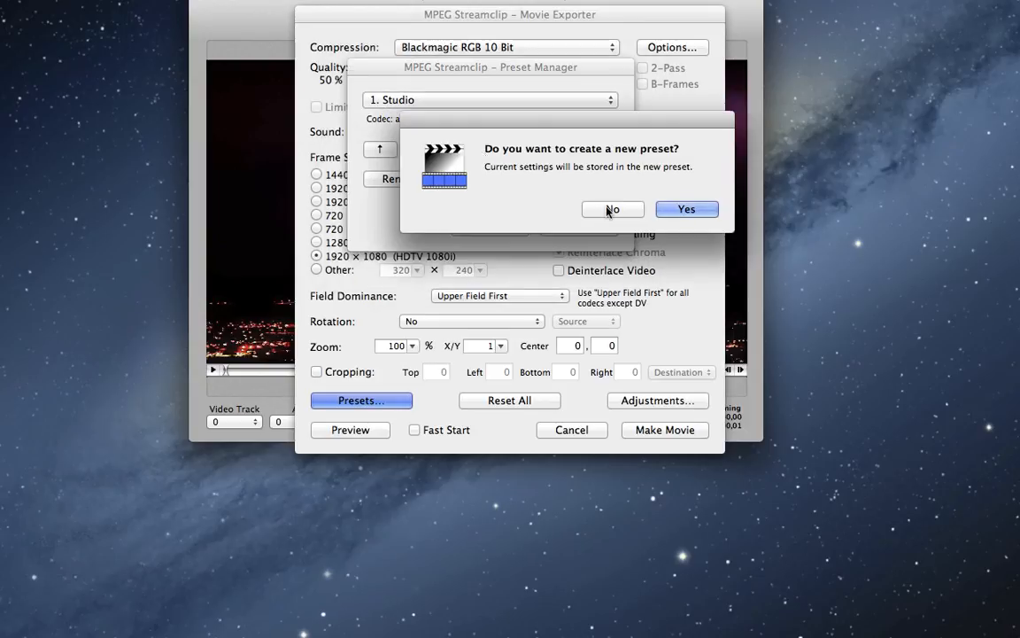
left_click(687, 209)
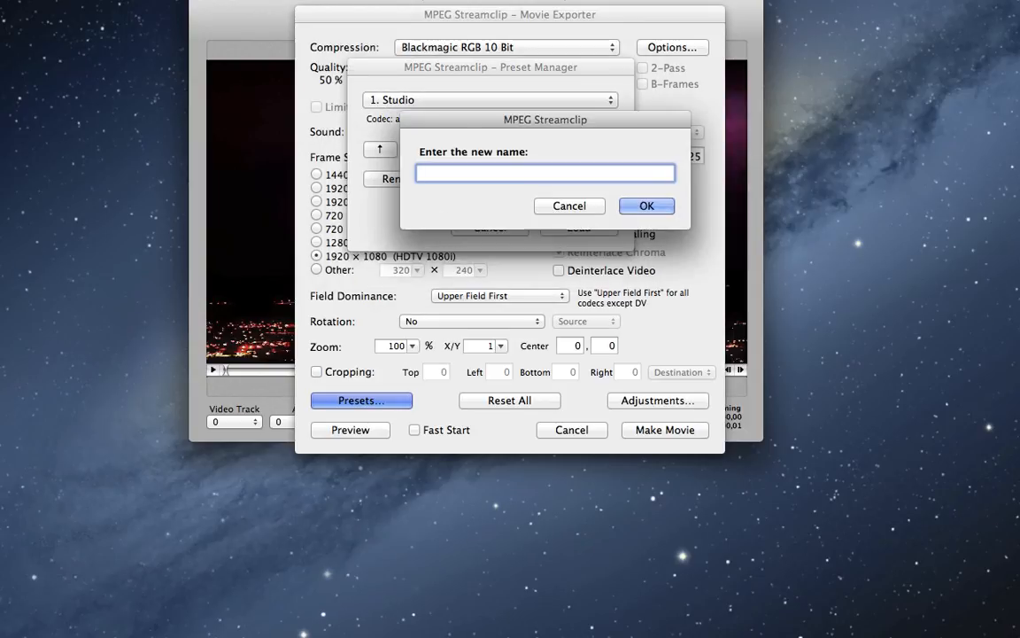
type("Photo")
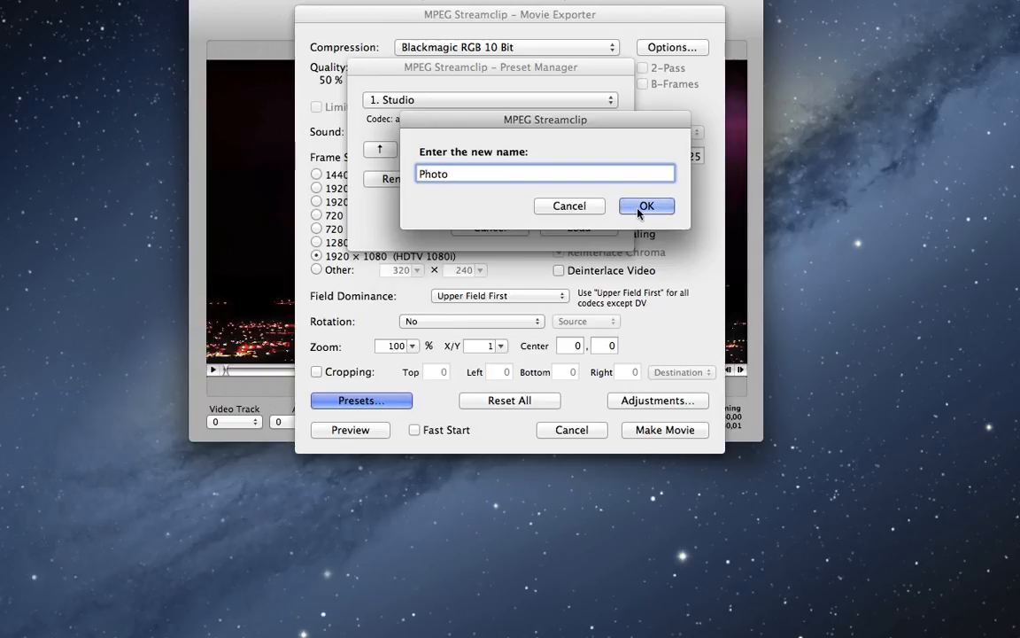
left_click(645, 205)
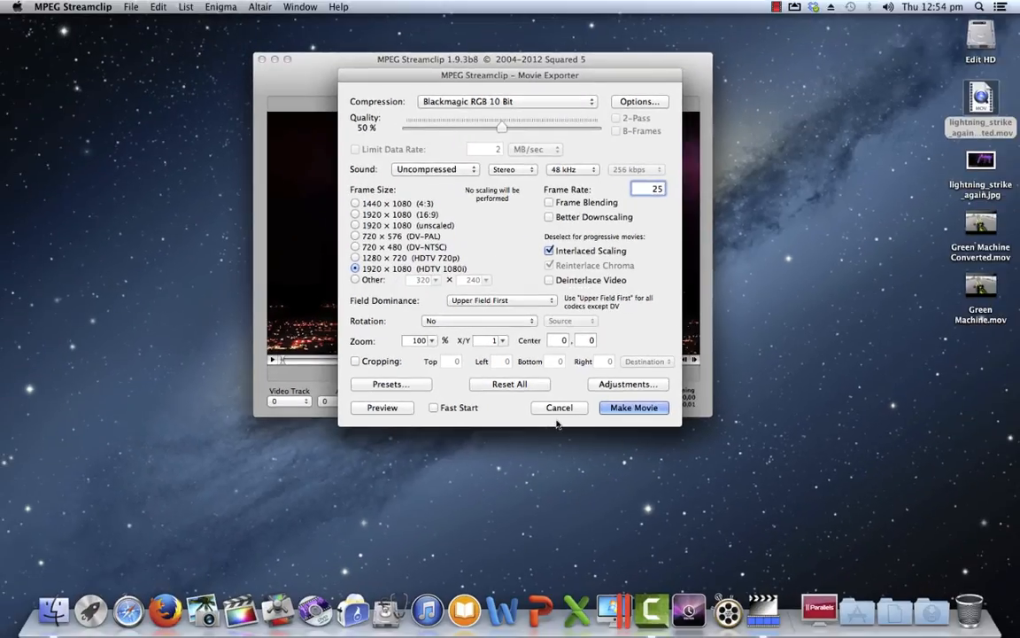
Step: Cancel the Movie Exporter to return to the Finder desktop
left_click(558, 408)
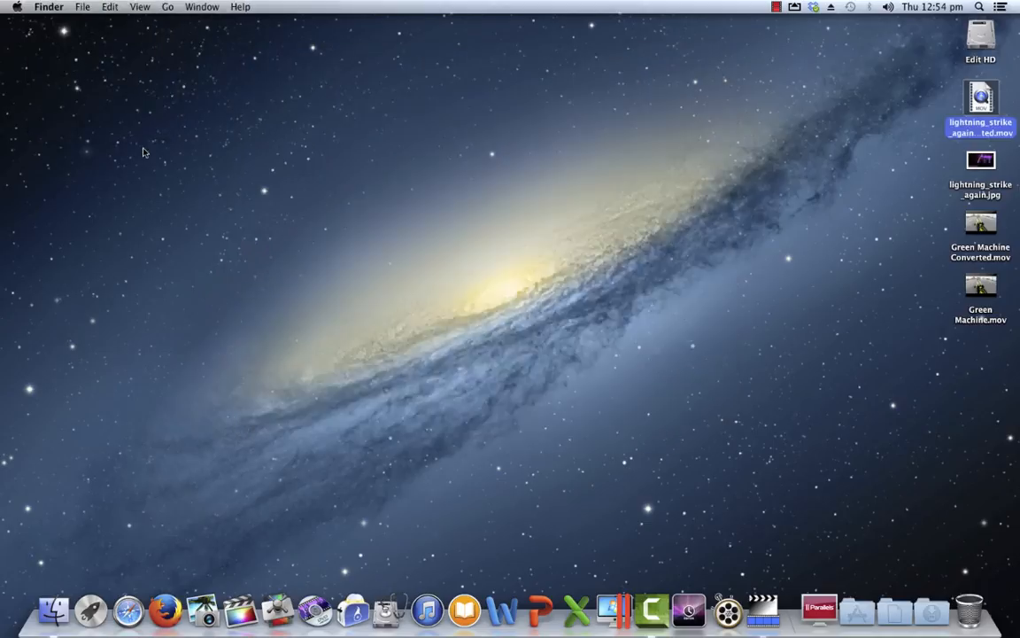
mouse_move(553, 277)
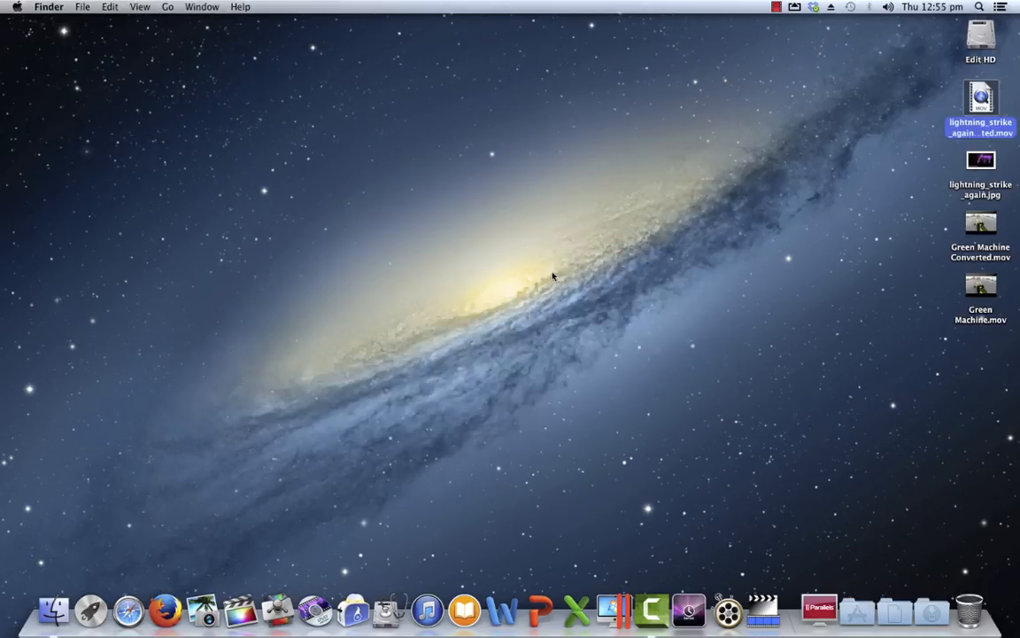